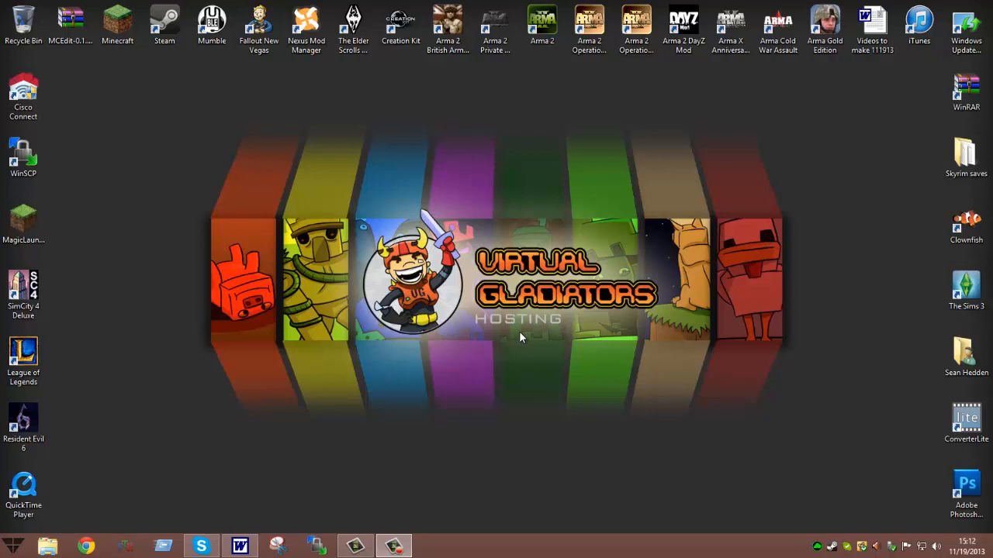
mouse_move(99, 546)
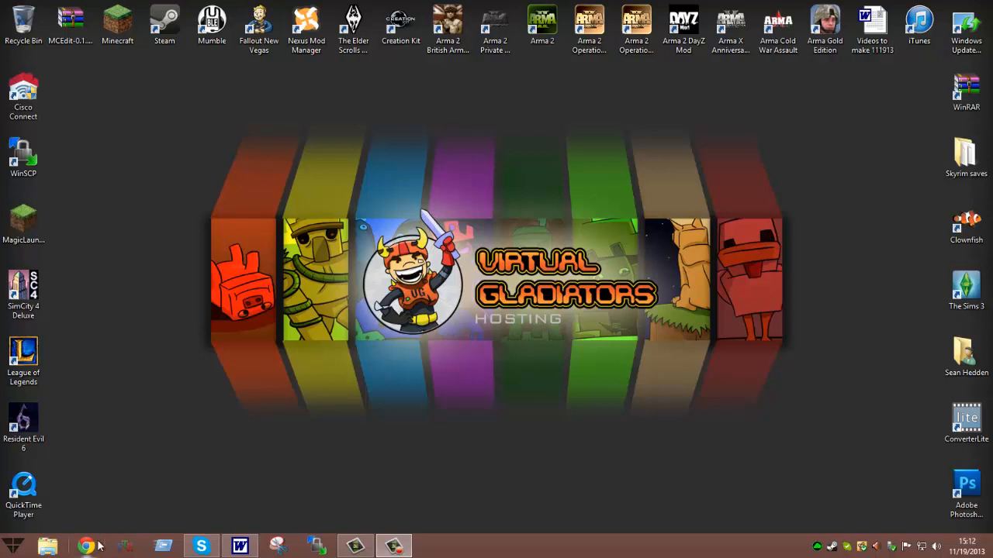
mouse_move(90, 546)
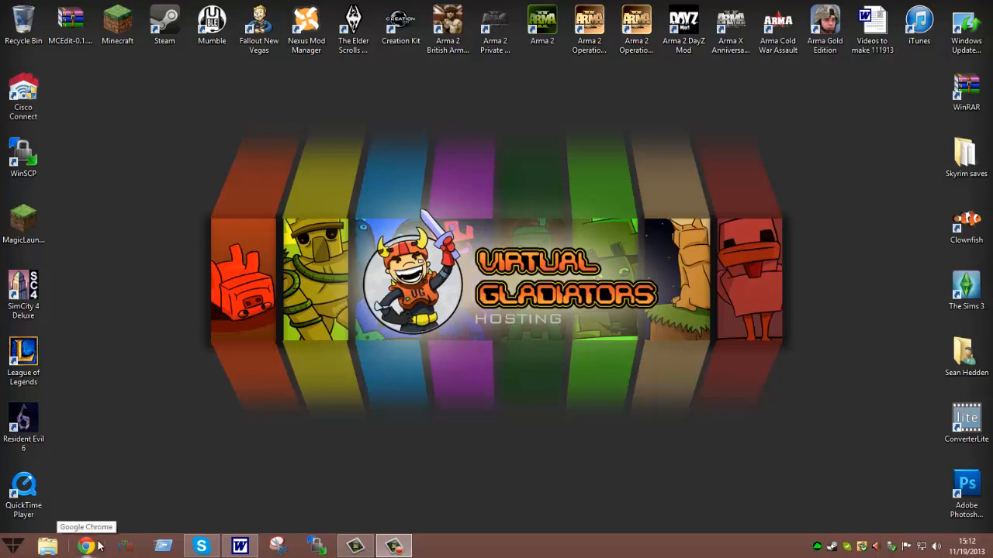
Log in to Multicraft with Stay logged in ticked, reaching the three-server list
left_click(87, 546)
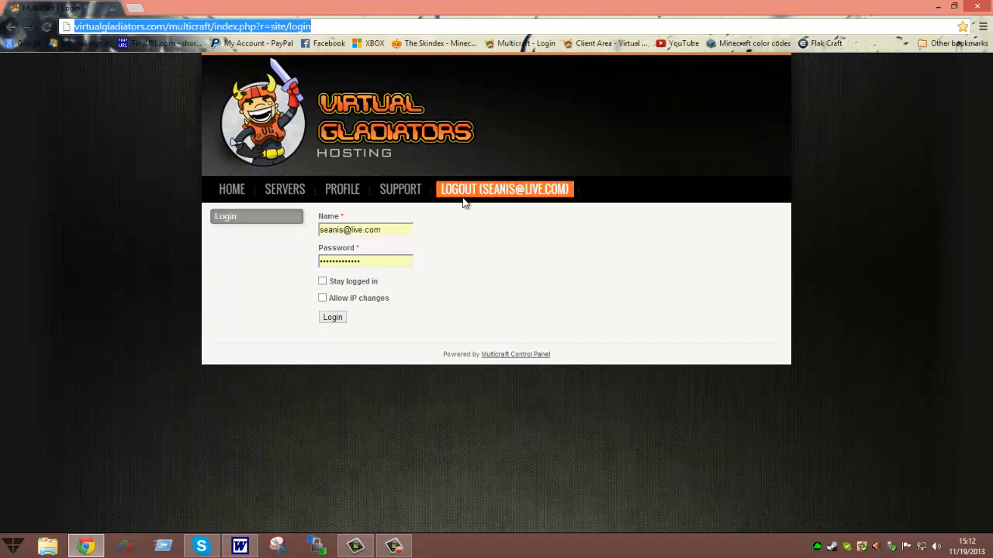
mouse_move(500, 183)
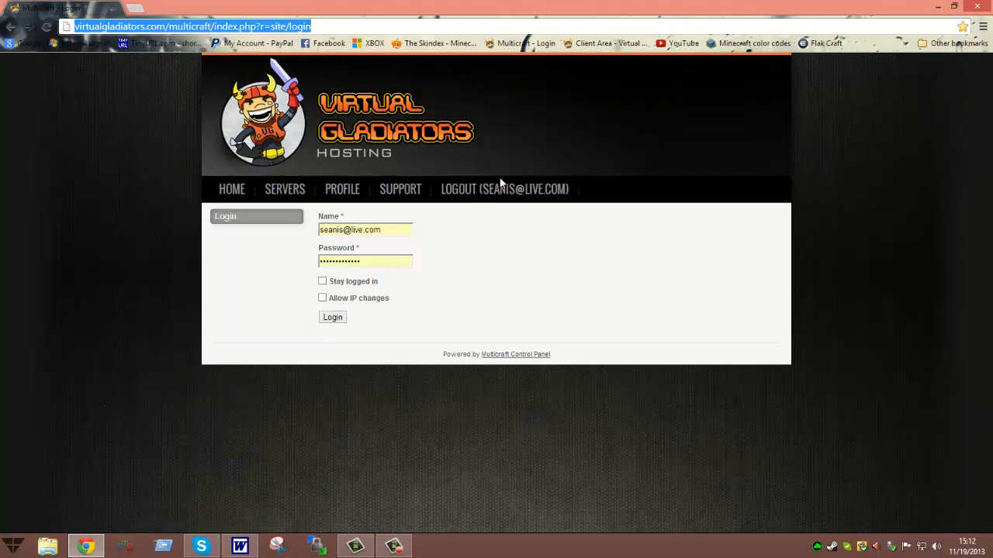
mouse_move(434, 264)
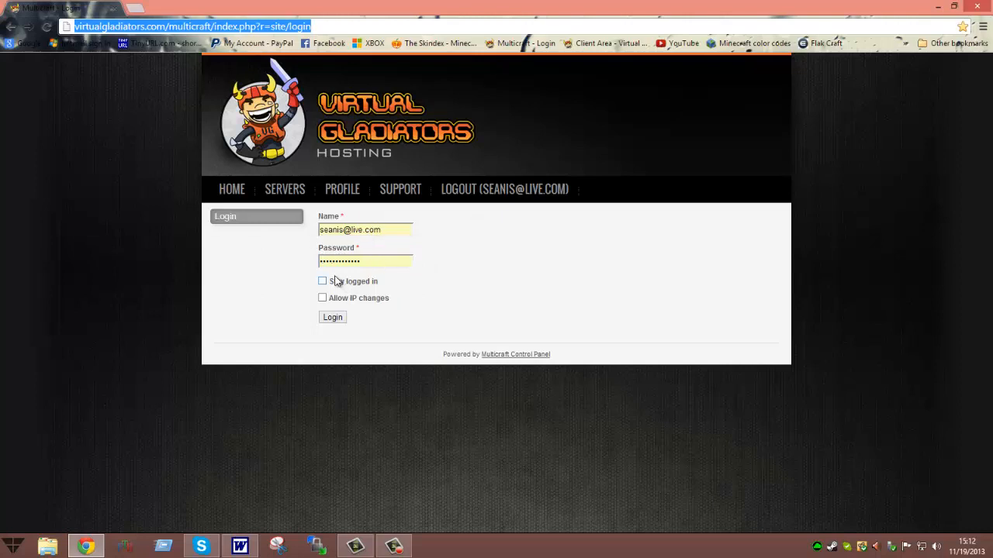
left_click(323, 280)
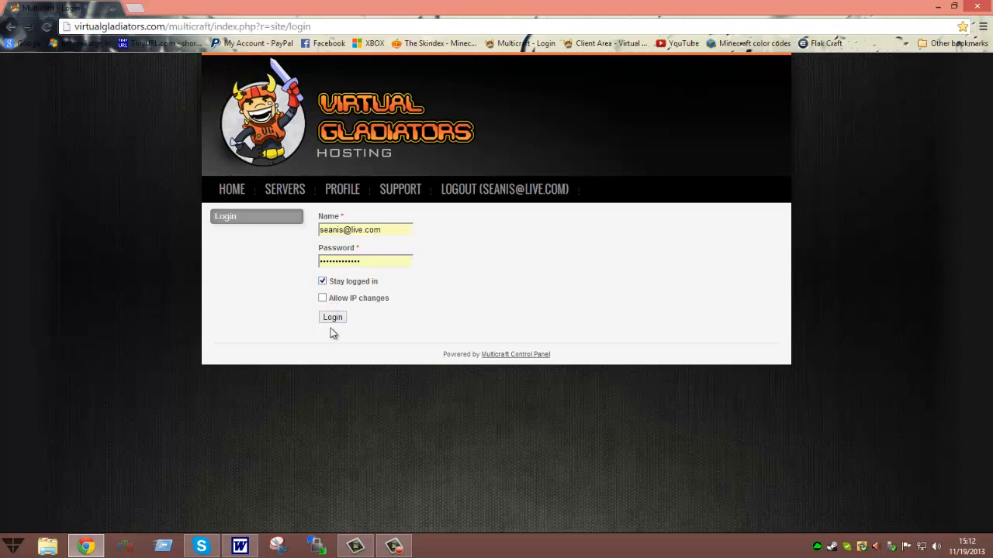
left_click(332, 316)
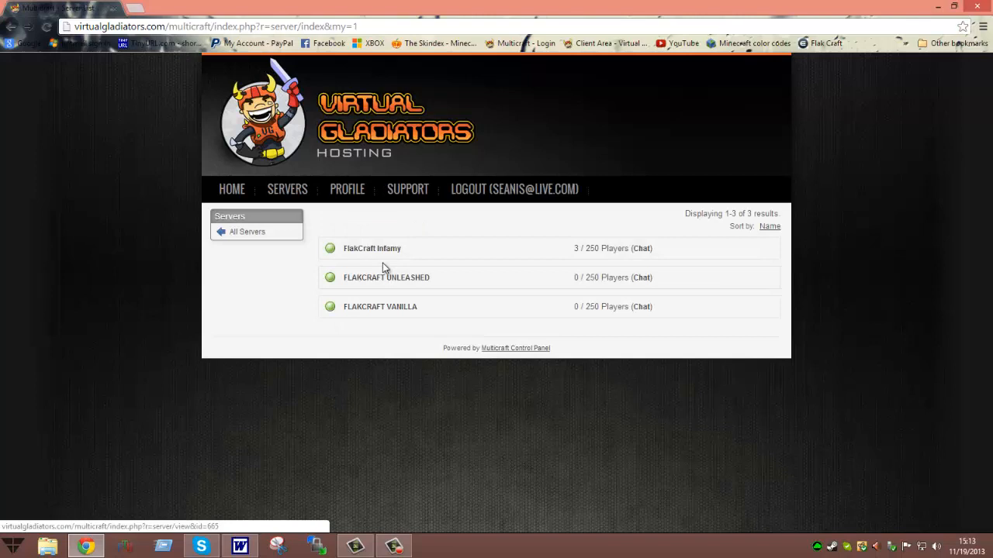
Select FlakCraft Infamy from the server list and expand its Files section
left_click(373, 248)
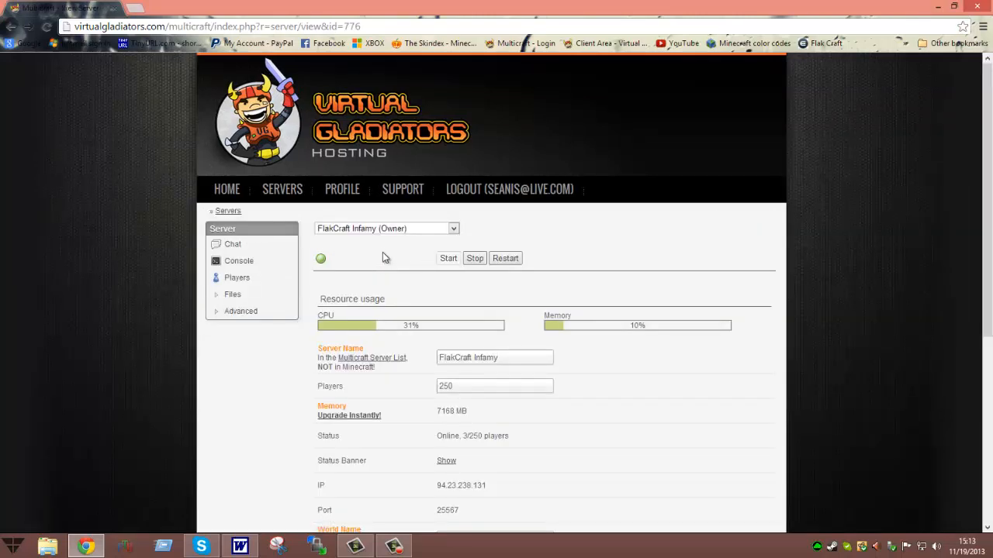
mouse_move(607, 344)
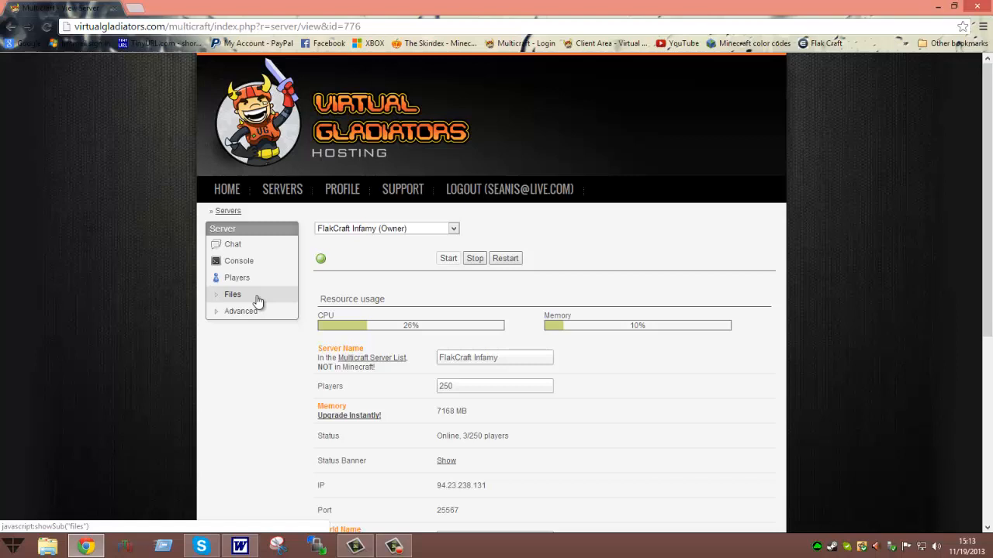
left_click(232, 295)
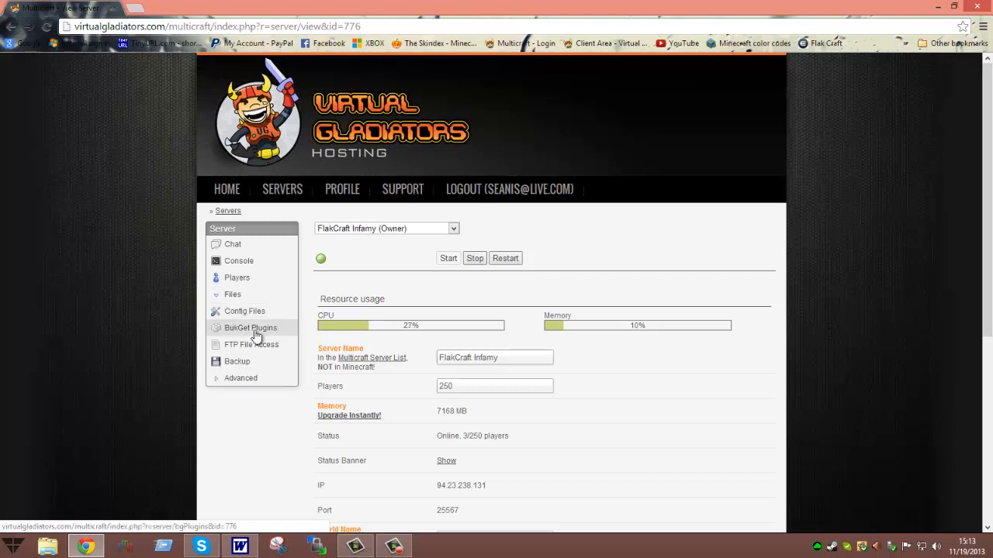
List the Bukkit plugins, briefly filter by 'spam', then restore the full 12526-plugin list
left_click(250, 327)
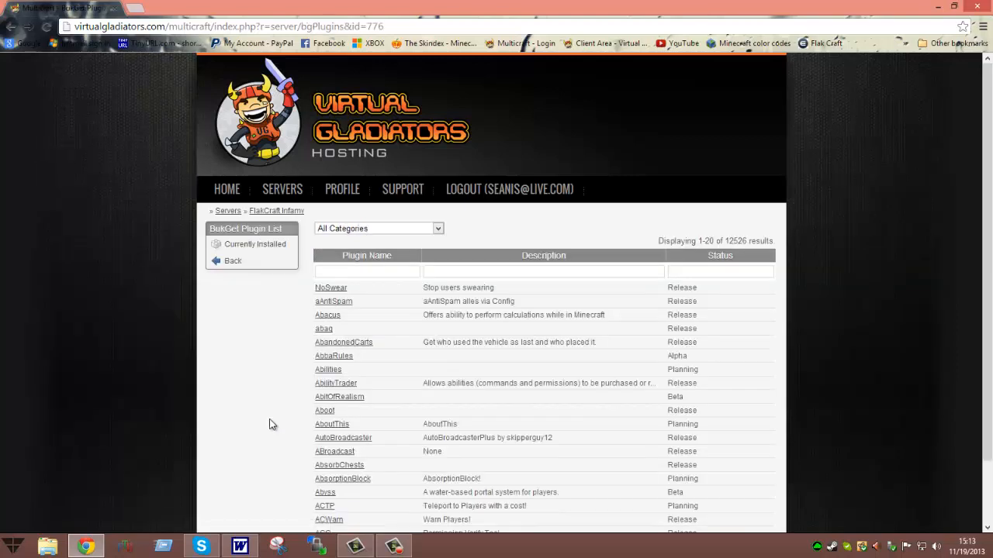
scroll("down", 3)
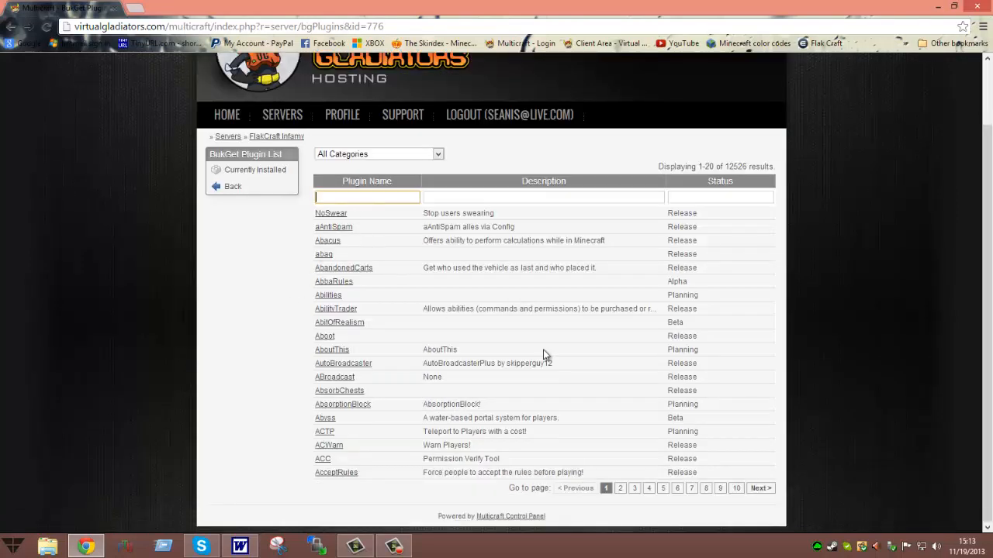
type("spam")
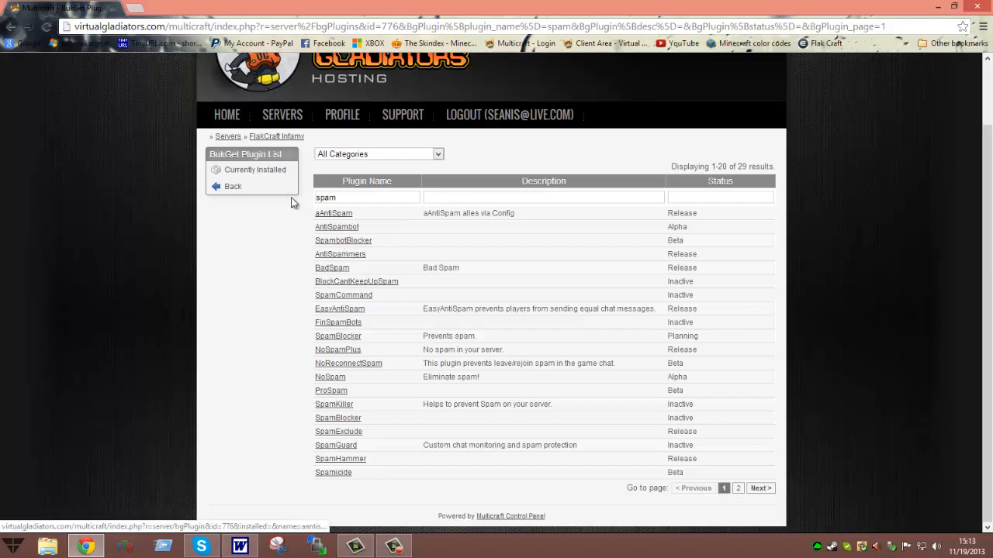
left_click(366, 197)
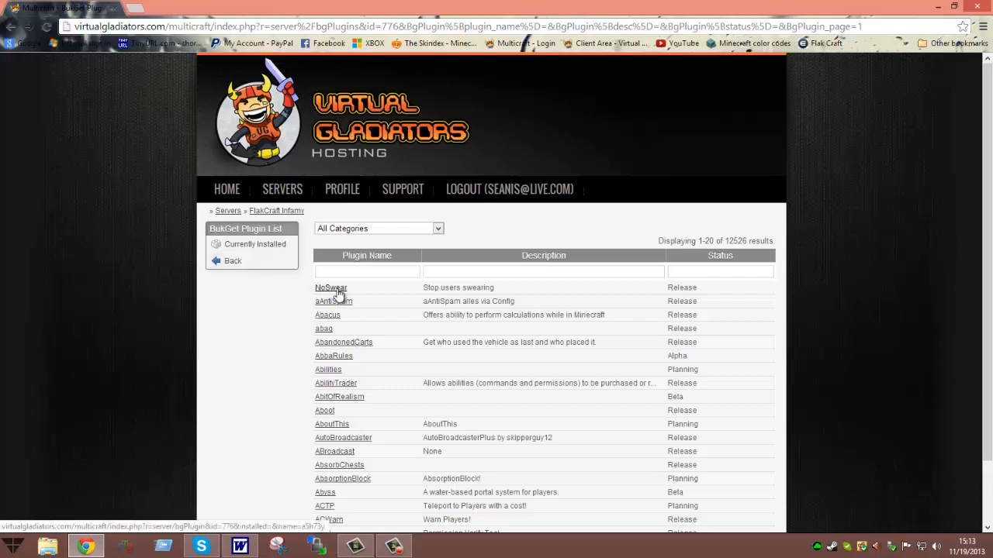
View NoSwear's details (v6.0, not installed) and browse its BukkitDev project page
left_click(332, 287)
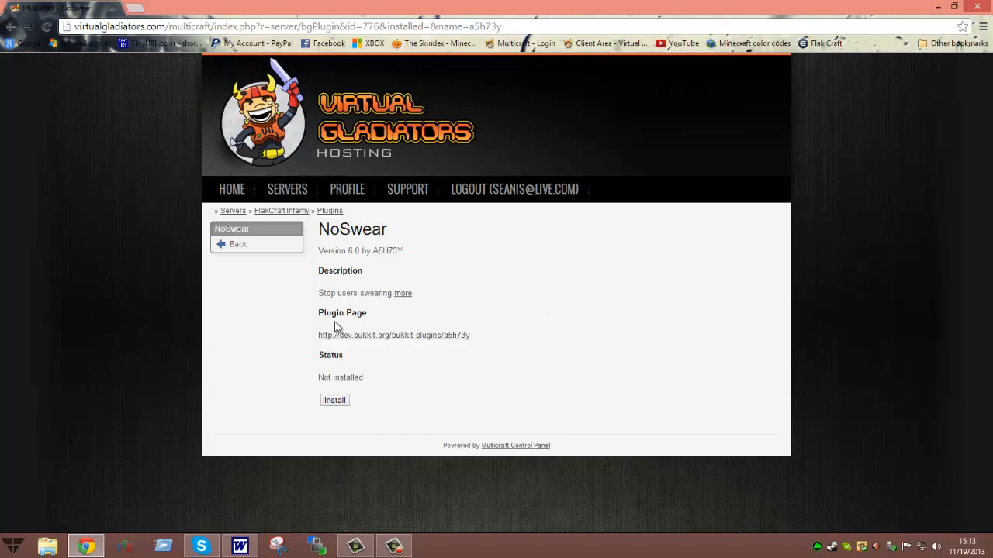
mouse_move(380, 348)
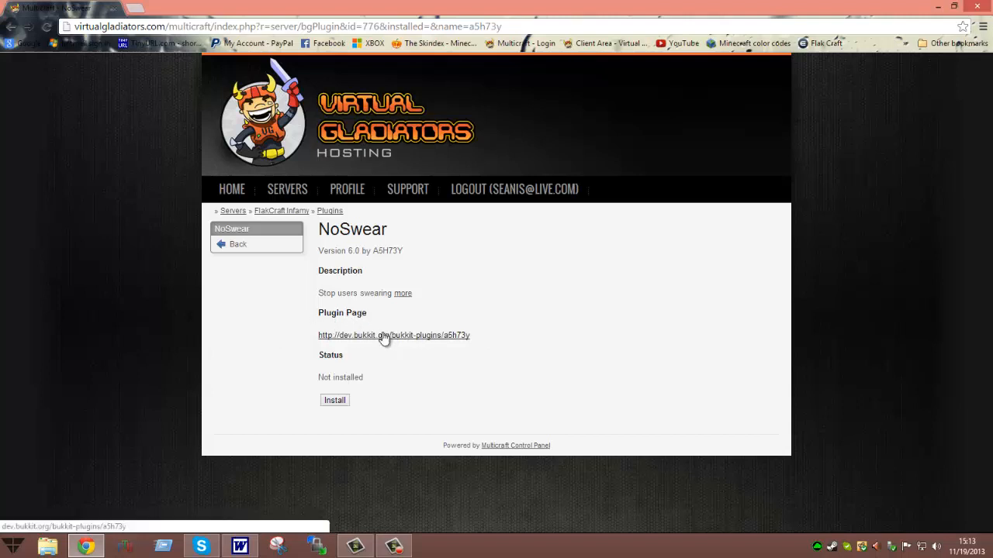
left_click(393, 335)
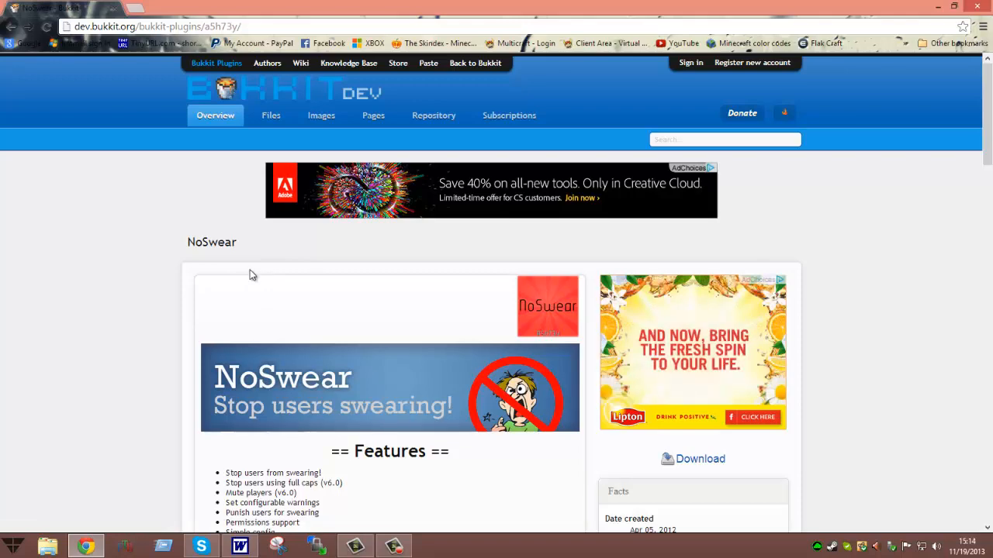
scroll("down", 3)
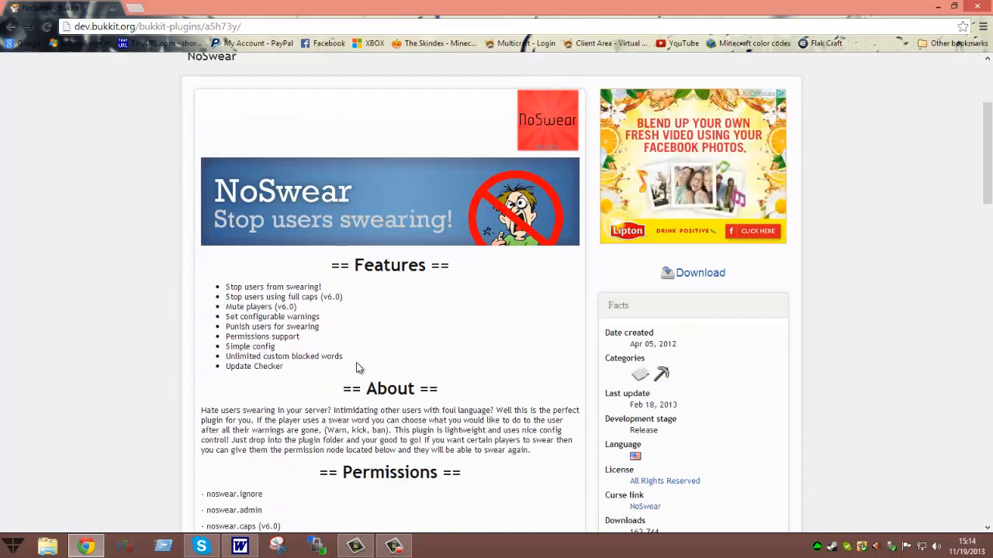
scroll("down", 3)
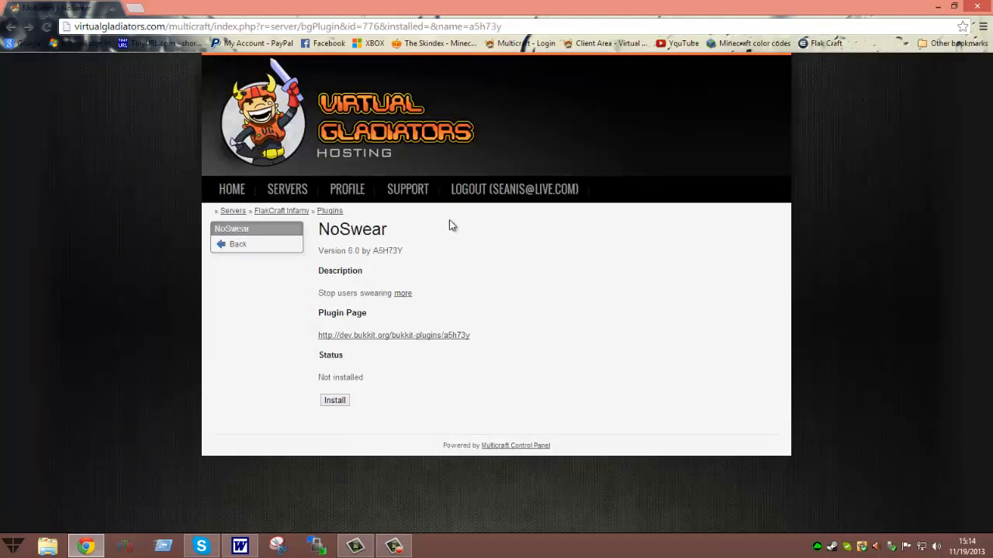
mouse_move(512, 301)
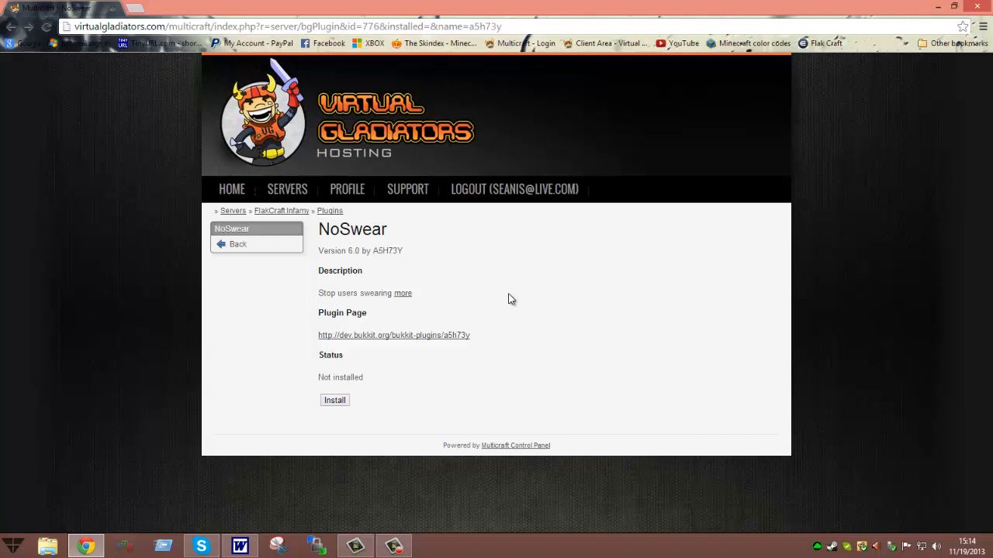
mouse_move(487, 303)
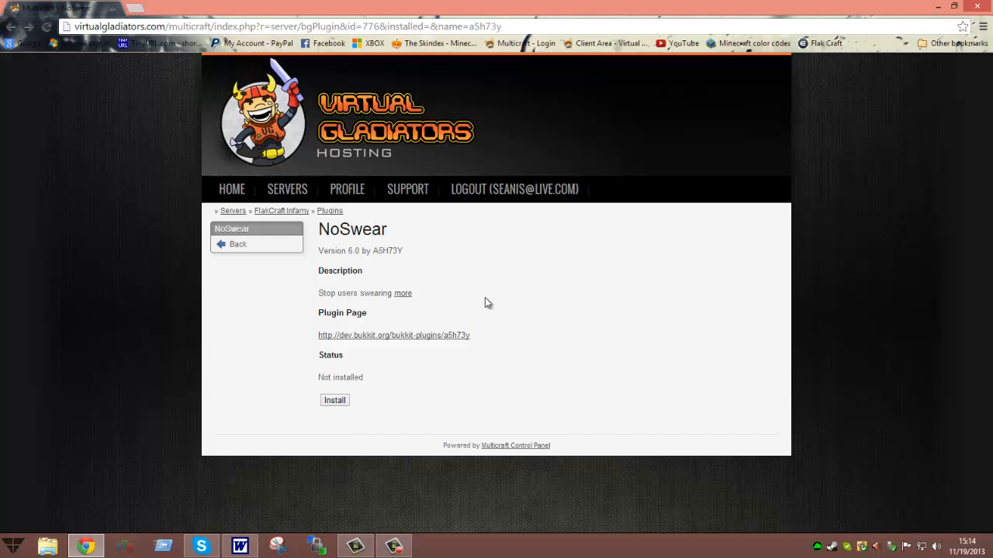
mouse_move(380, 335)
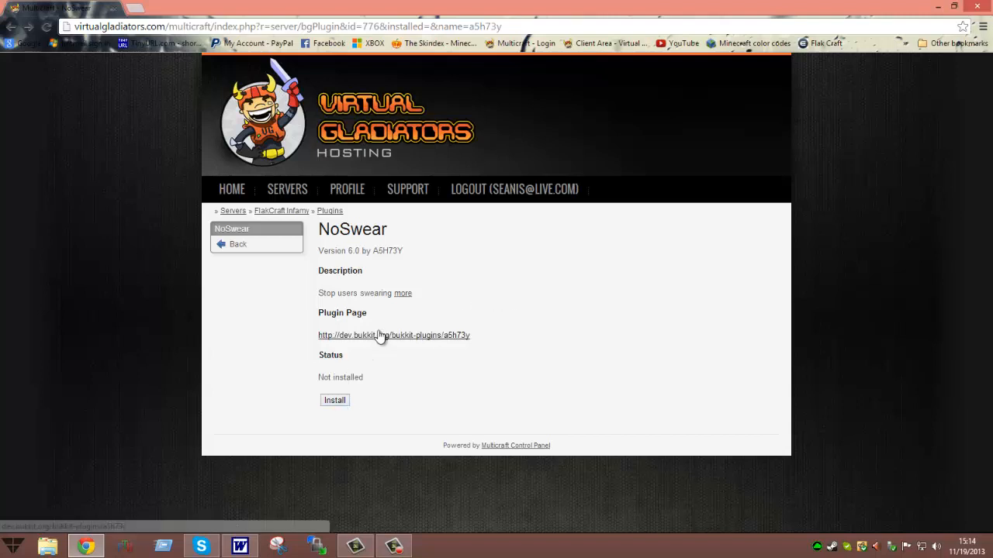
Browse NoSwear's BukkitDev page and its Files table of 11 releases, v6.0 newest
left_click(394, 335)
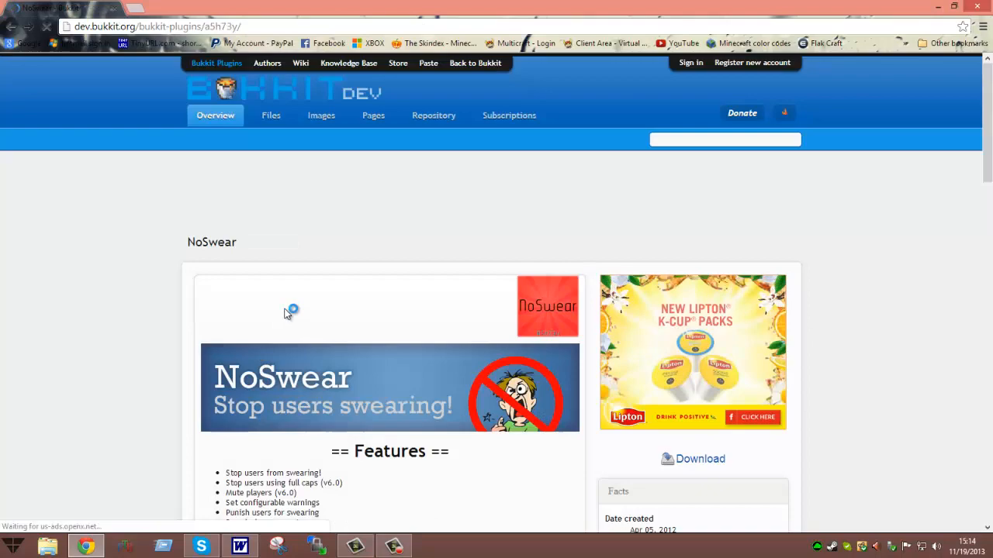
scroll("down", 3)
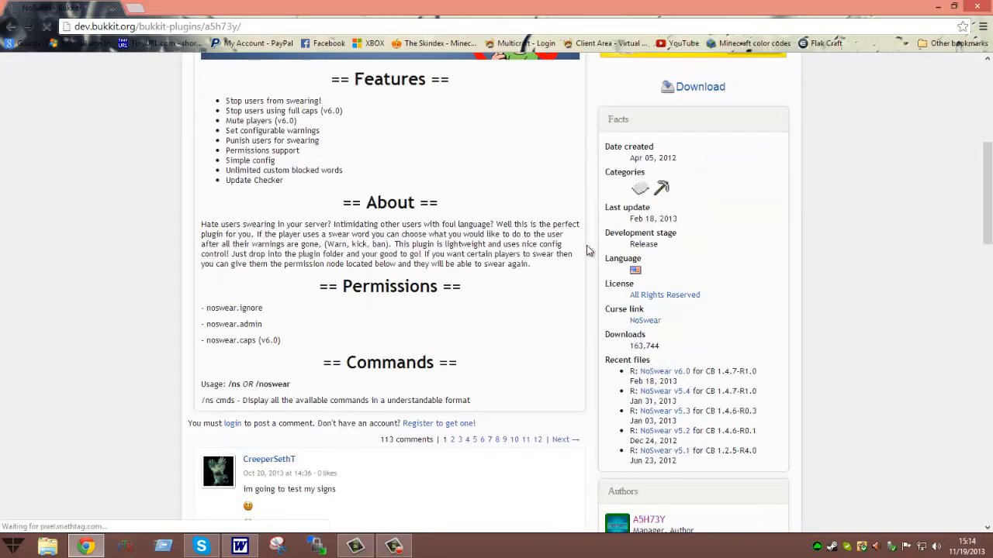
scroll("up", 3)
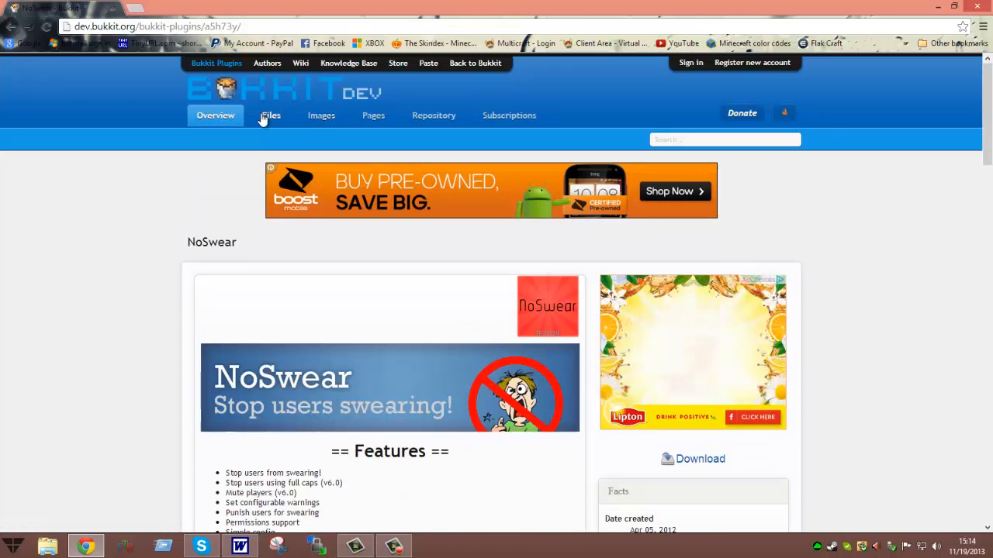
left_click(270, 115)
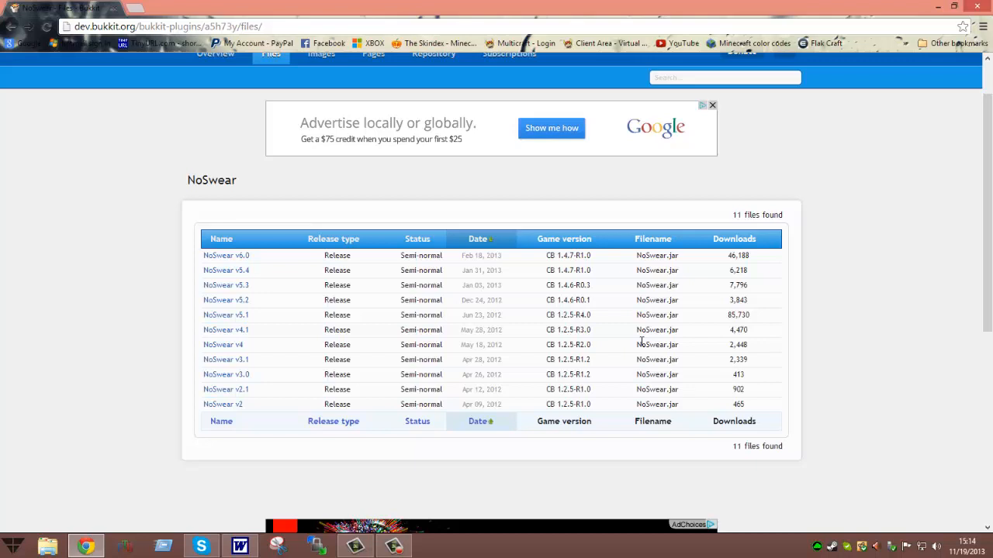
mouse_move(628, 318)
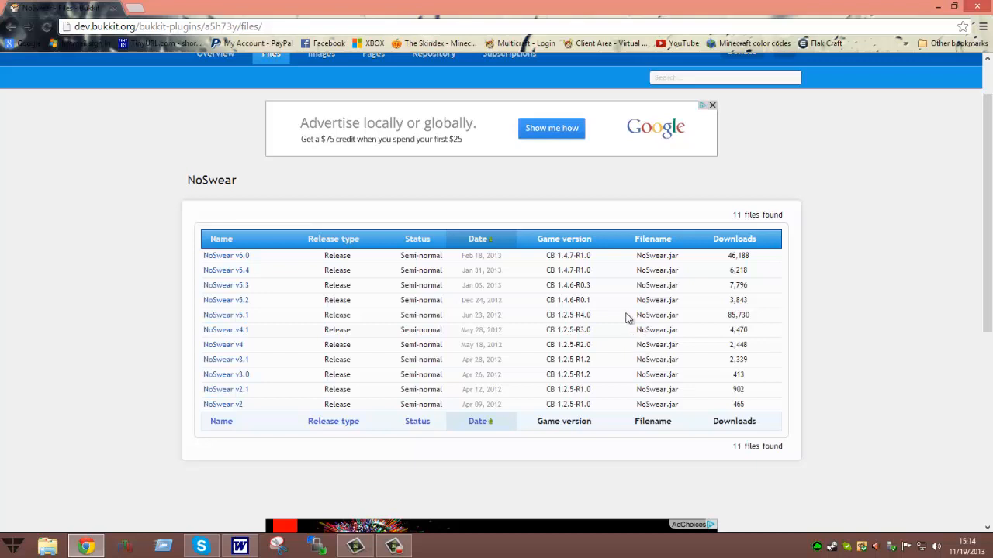
mouse_move(571, 256)
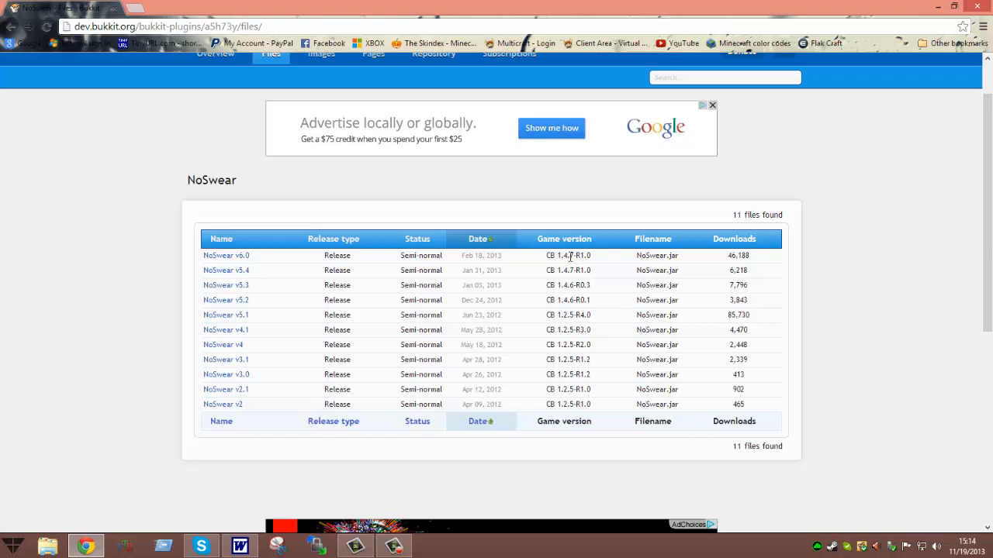
mouse_move(425, 282)
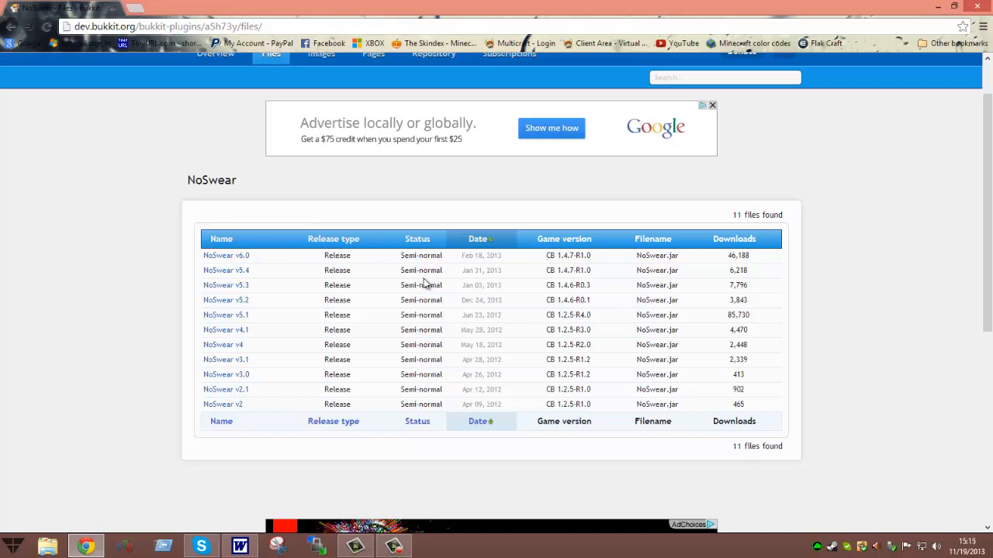
mouse_move(543, 264)
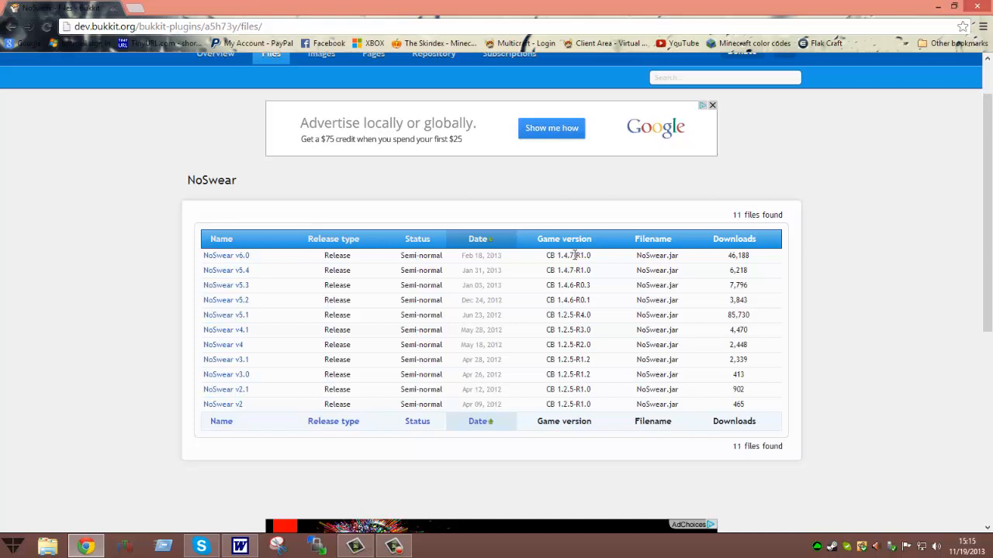
mouse_move(576, 254)
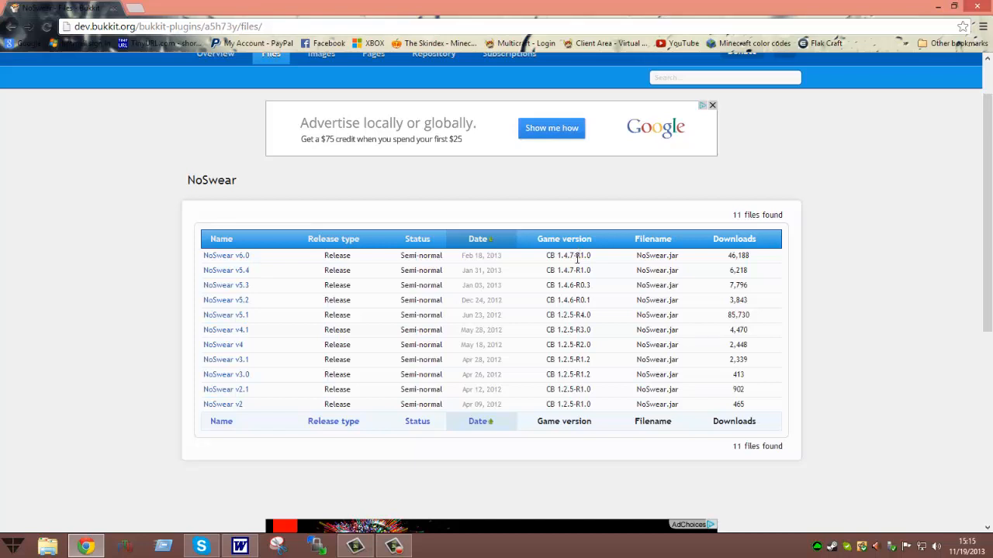
mouse_move(581, 267)
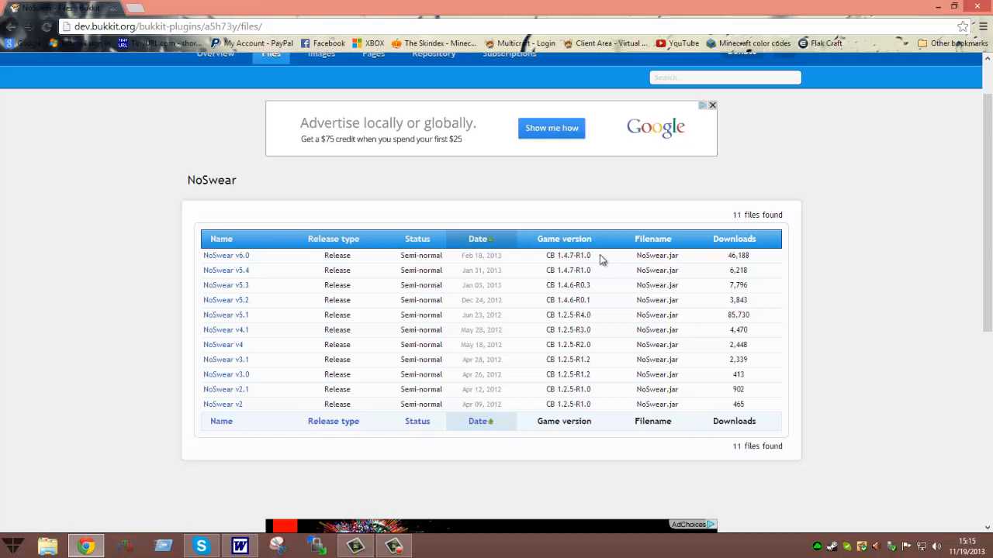
mouse_move(593, 260)
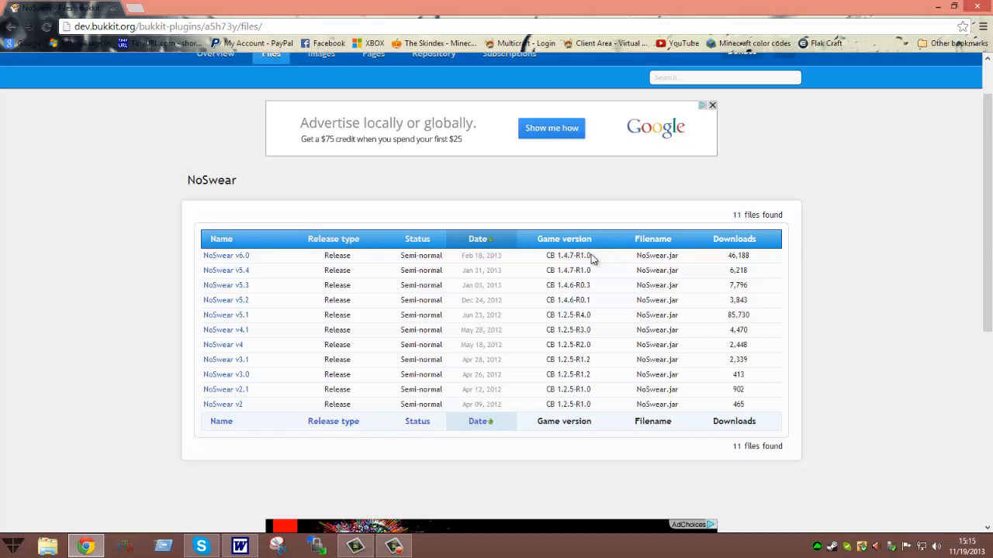
mouse_move(582, 256)
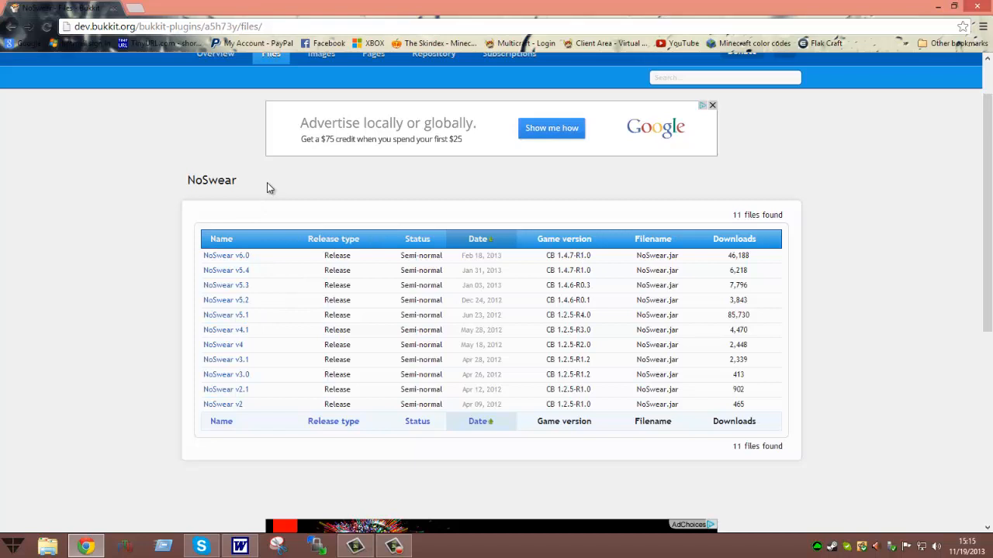
mouse_move(298, 94)
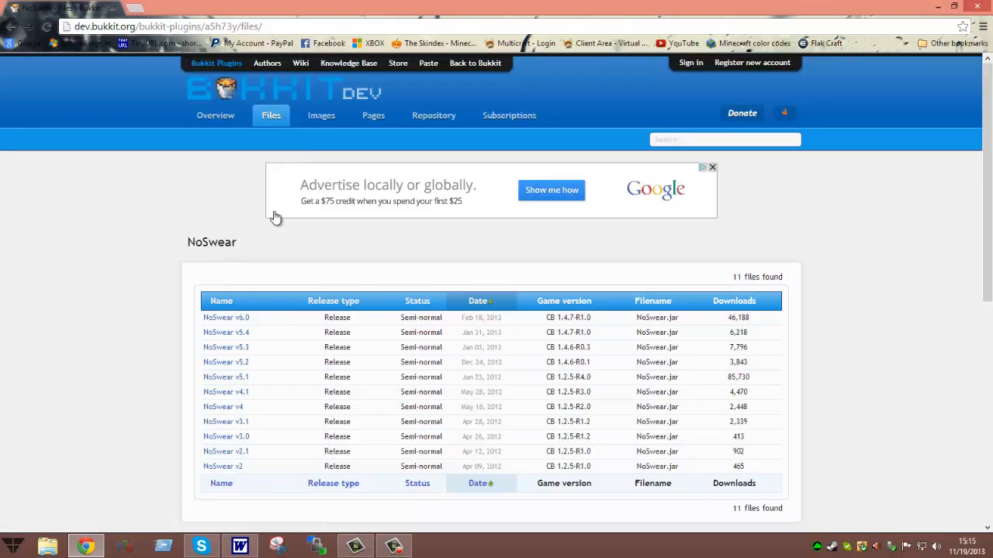
mouse_move(350, 248)
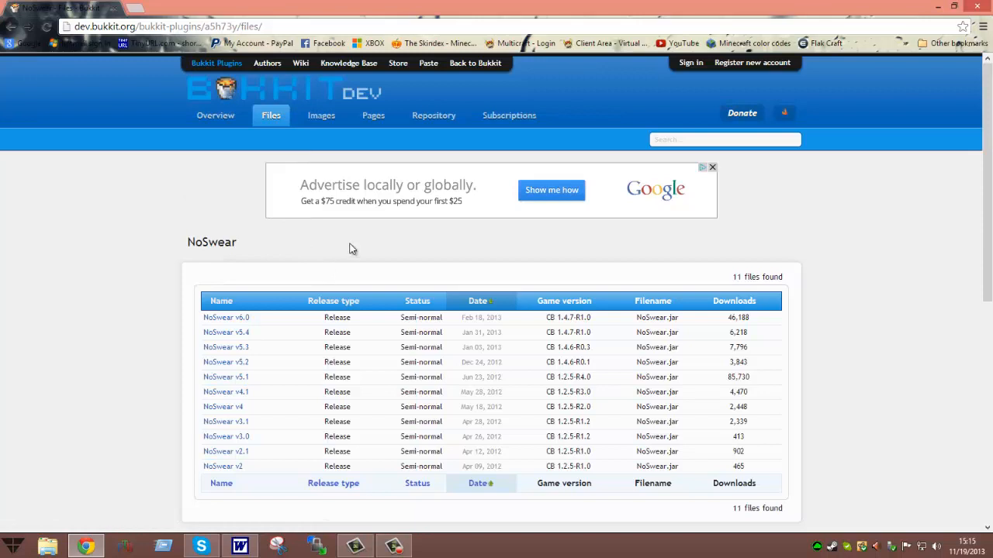
mouse_move(354, 245)
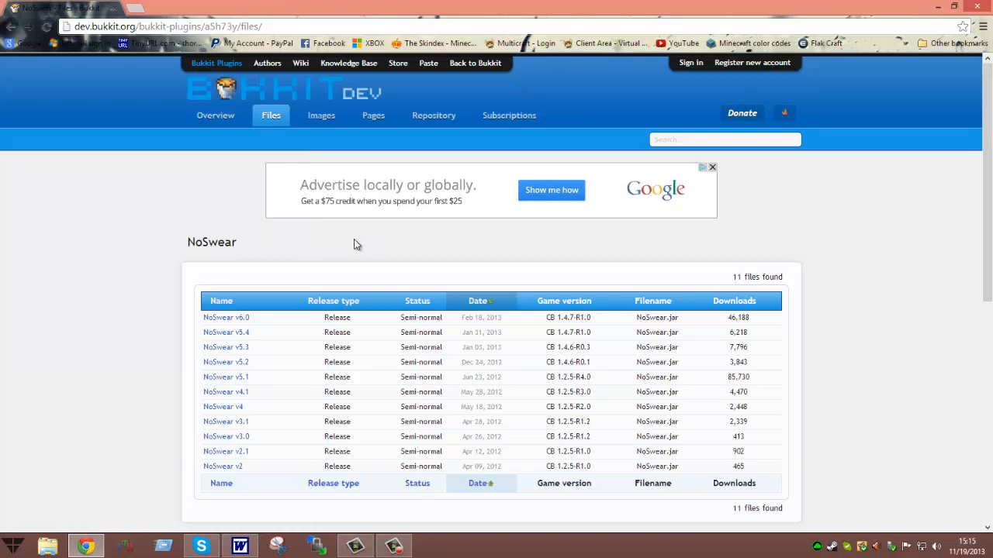
mouse_move(366, 235)
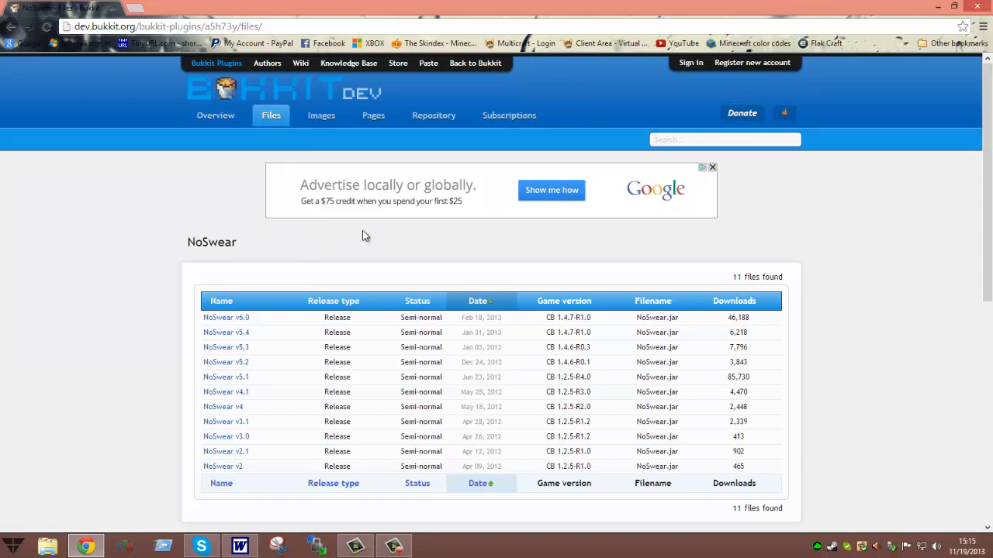
mouse_move(214, 114)
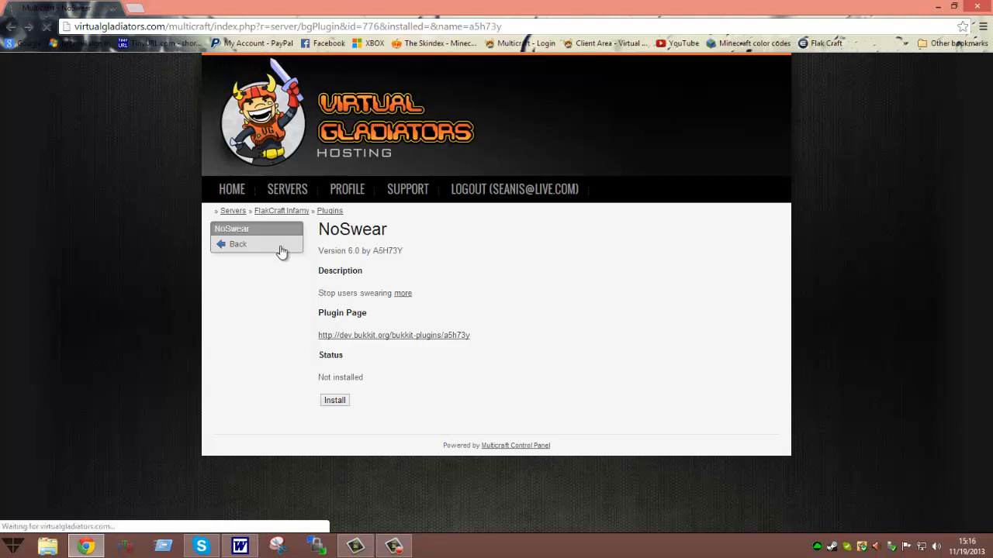
Go Back from the NoSwear details through the plugin list to the server overview
left_click(238, 245)
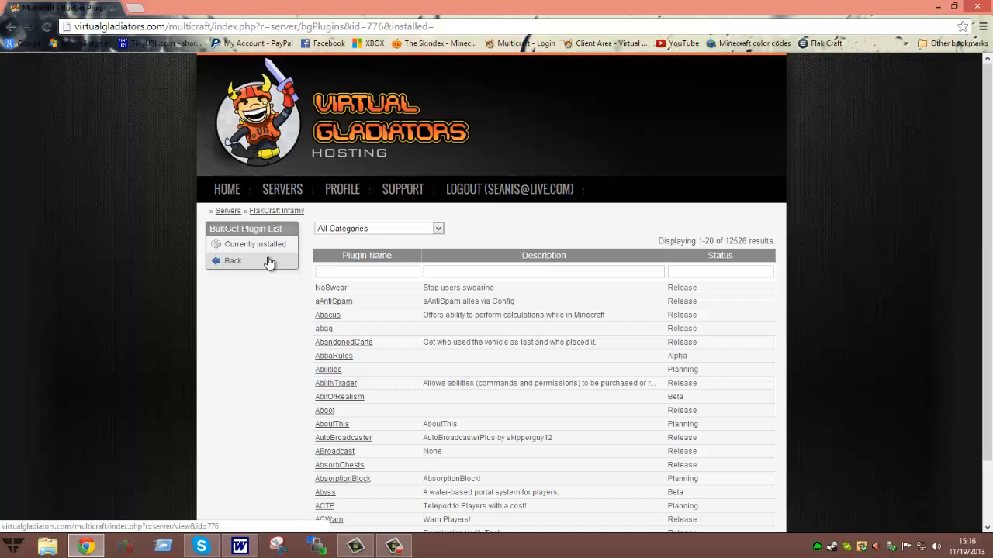
left_click(233, 260)
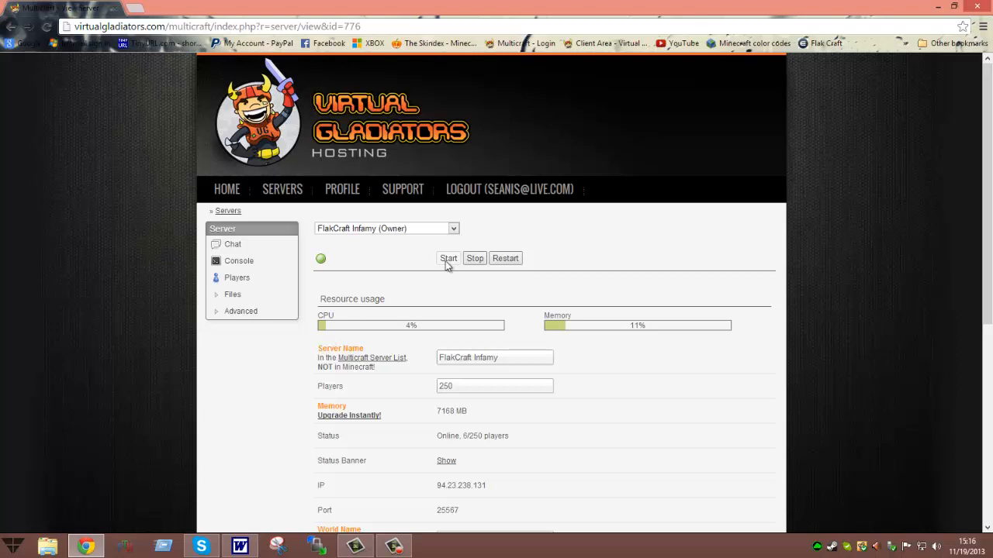
mouse_move(506, 258)
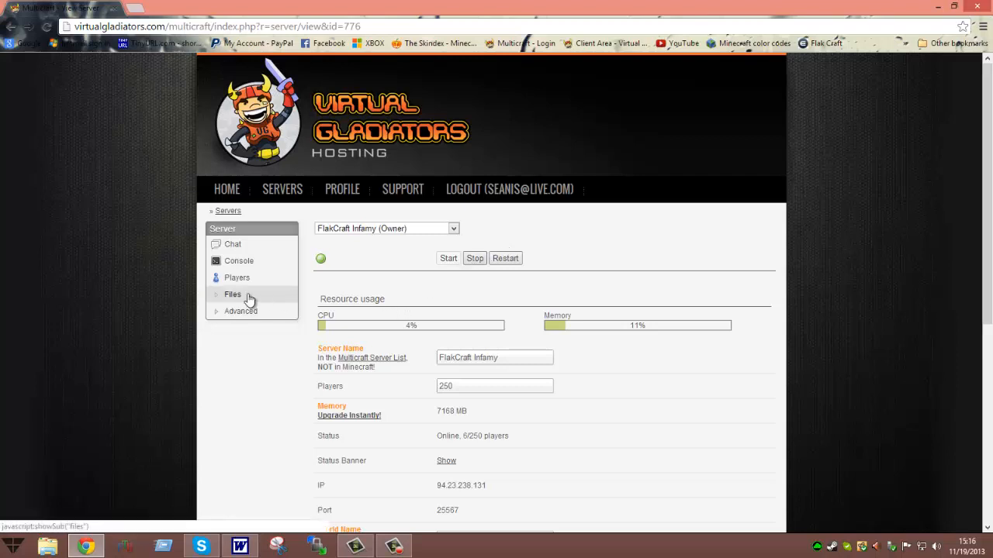
Reach NoSwear via Files > BukGet Plugins and follow its Plugin Page link to BukkitDev
left_click(232, 295)
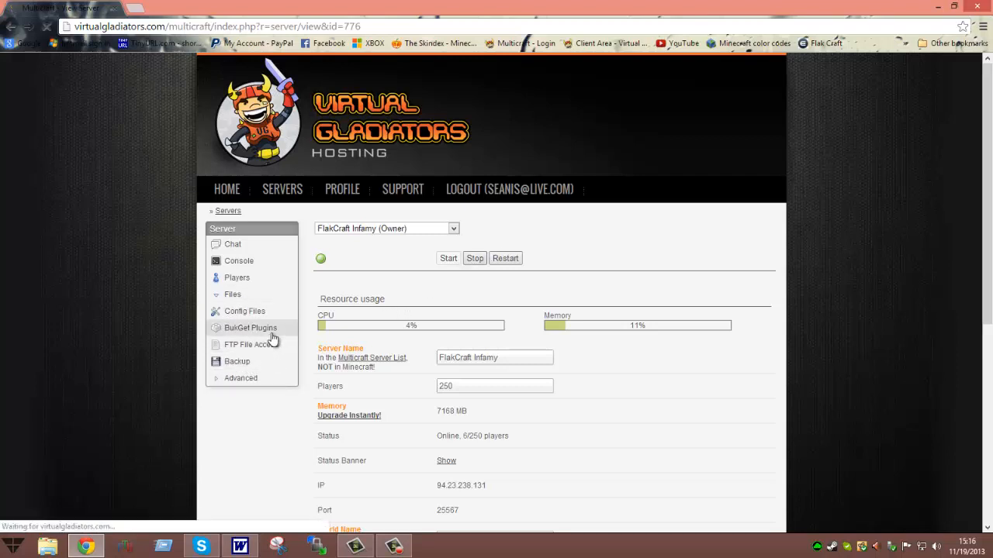
left_click(249, 327)
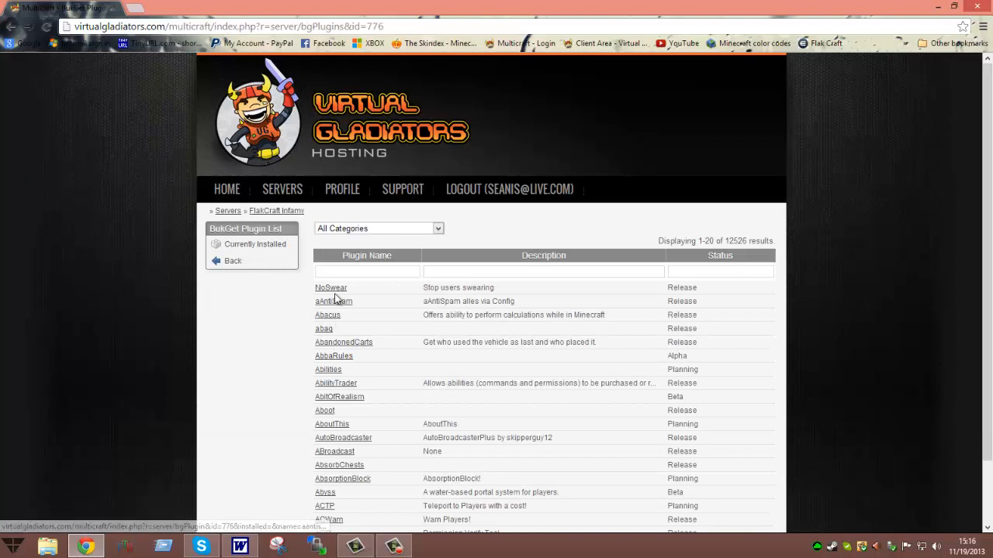
left_click(330, 287)
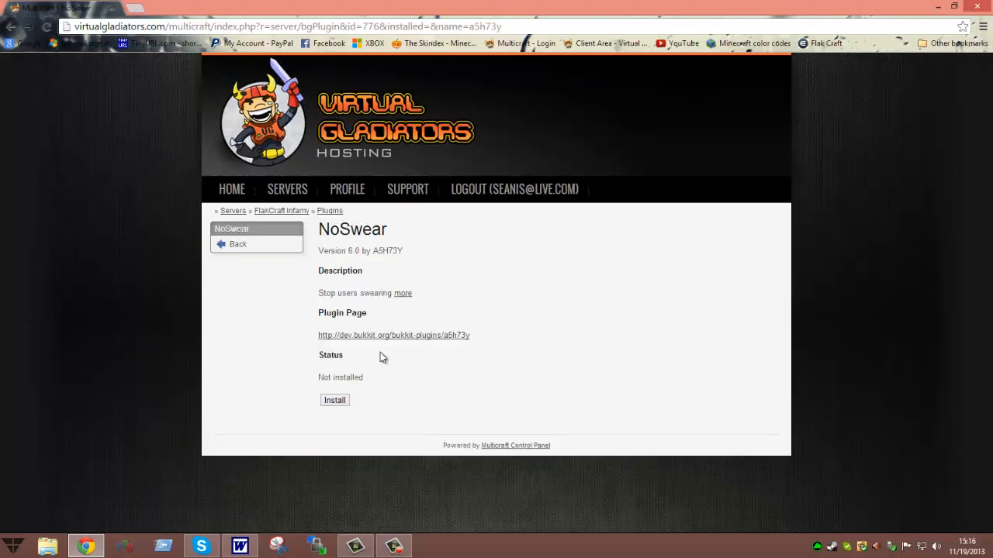
left_click(394, 335)
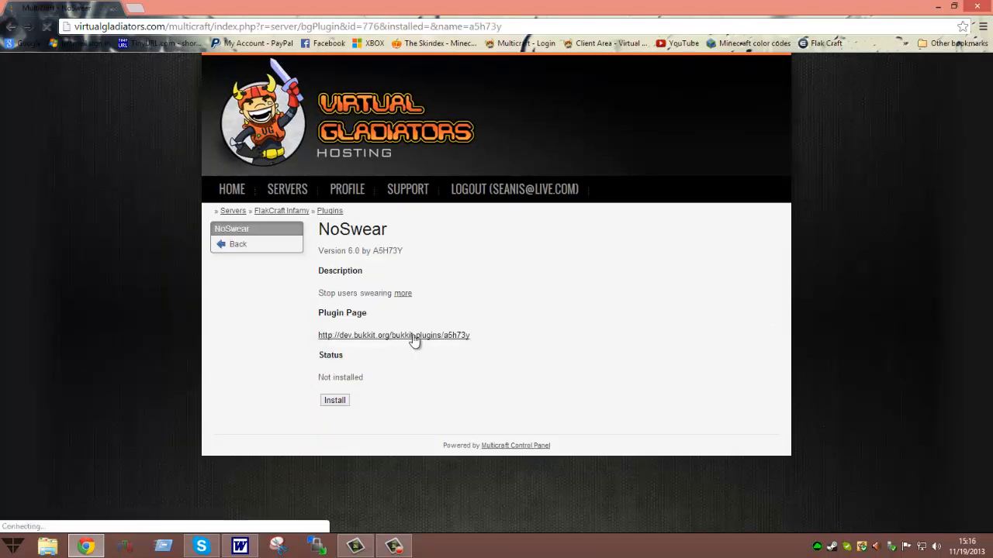
left_click(393, 335)
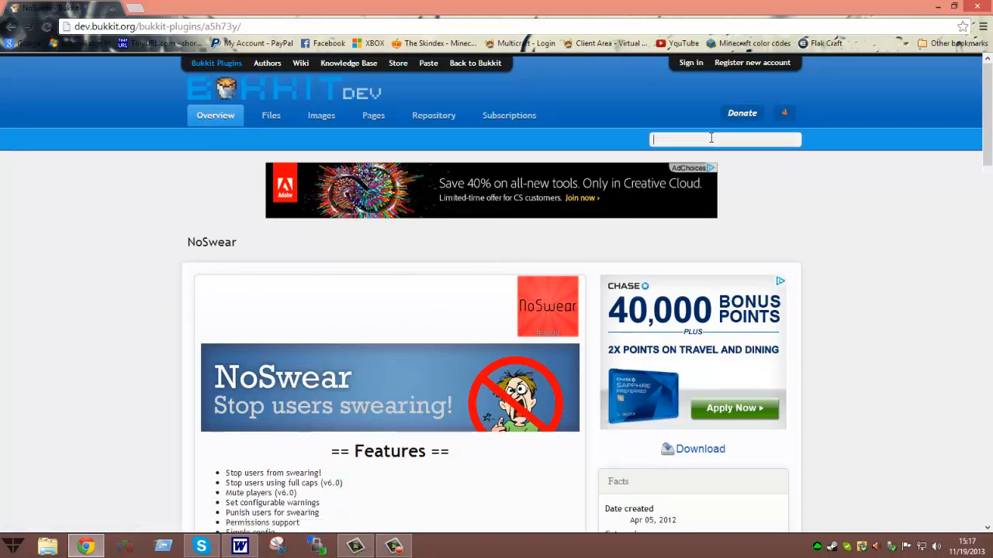
type("essentials")
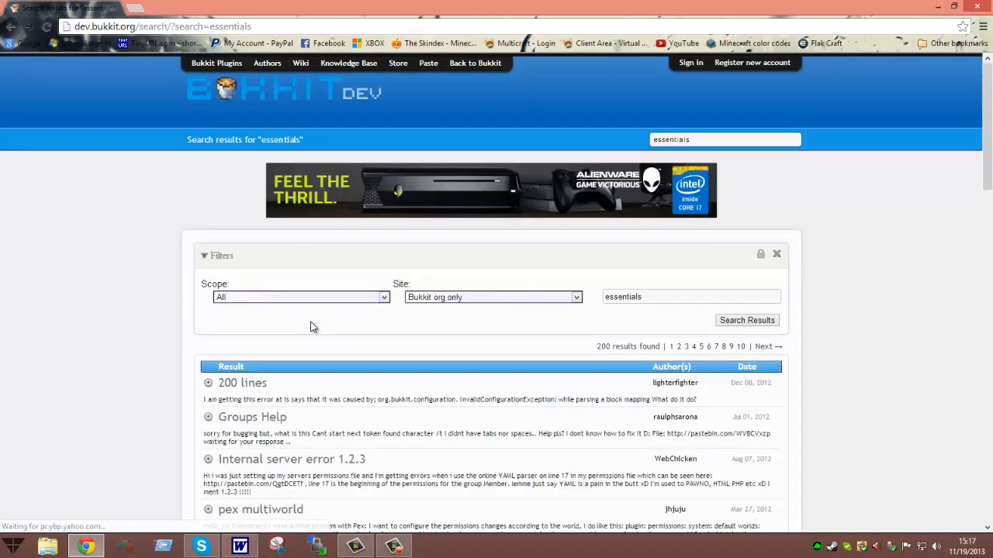
scroll("down", 3)
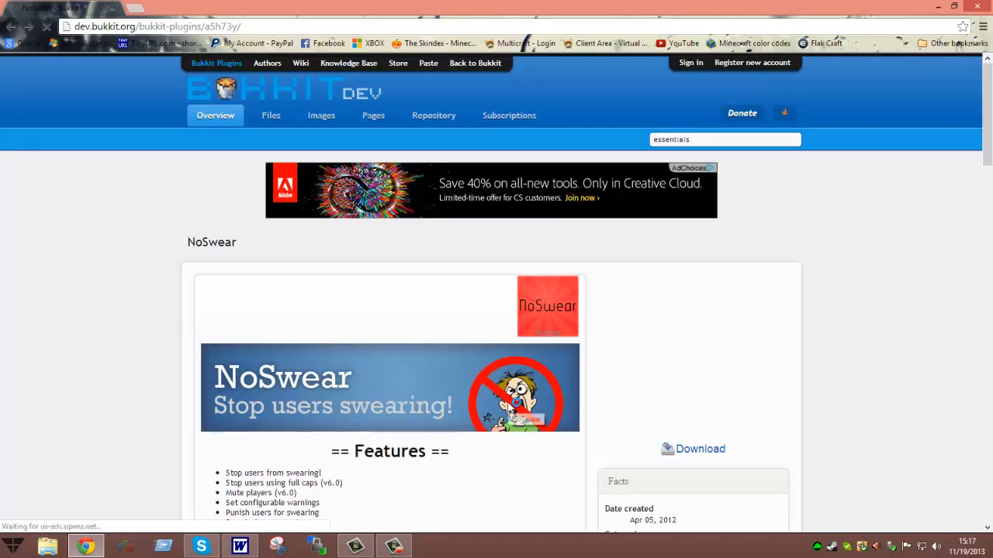
scroll("down", 3)
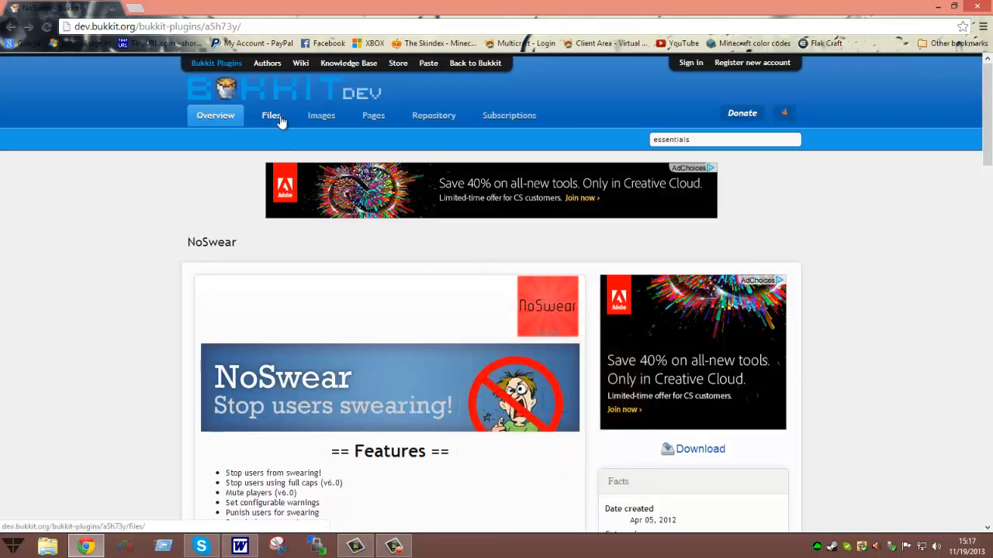
From NoSwear's Files tab, select the v6.0 release page (22.9 KiB file)
left_click(270, 115)
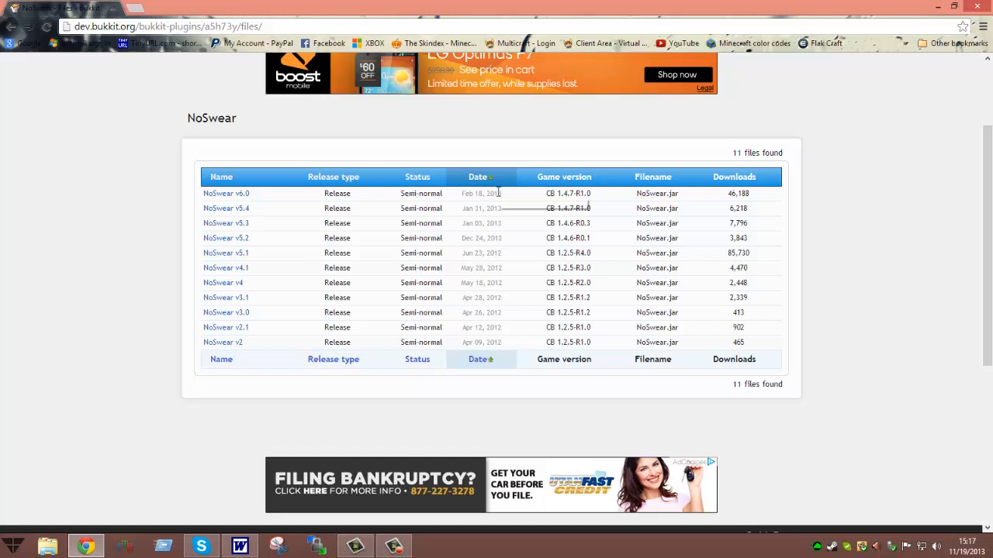
mouse_move(481, 208)
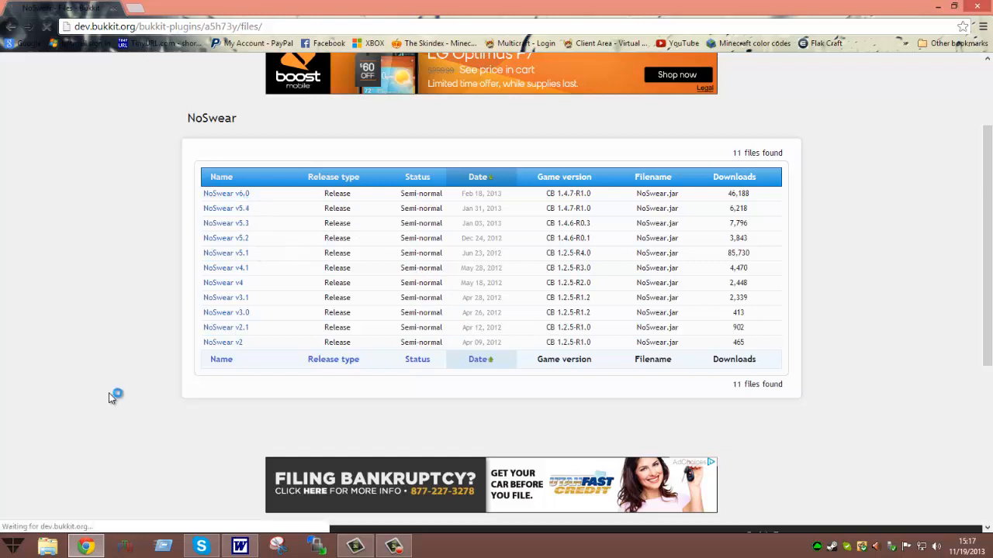
left_click(226, 192)
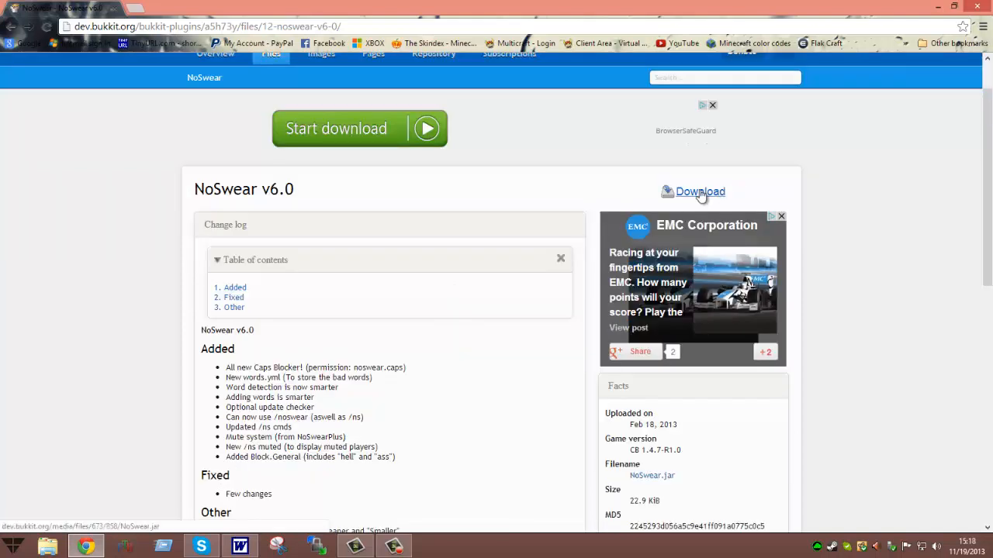
Download NoSwear.jar v6.0 and keep it despite the harmful-file warning
left_click(698, 192)
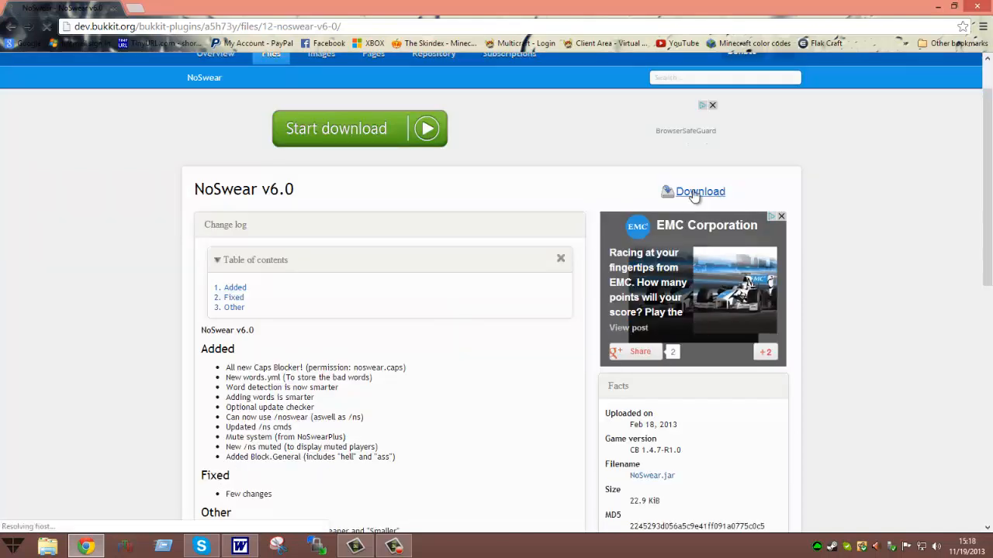
left_click(698, 193)
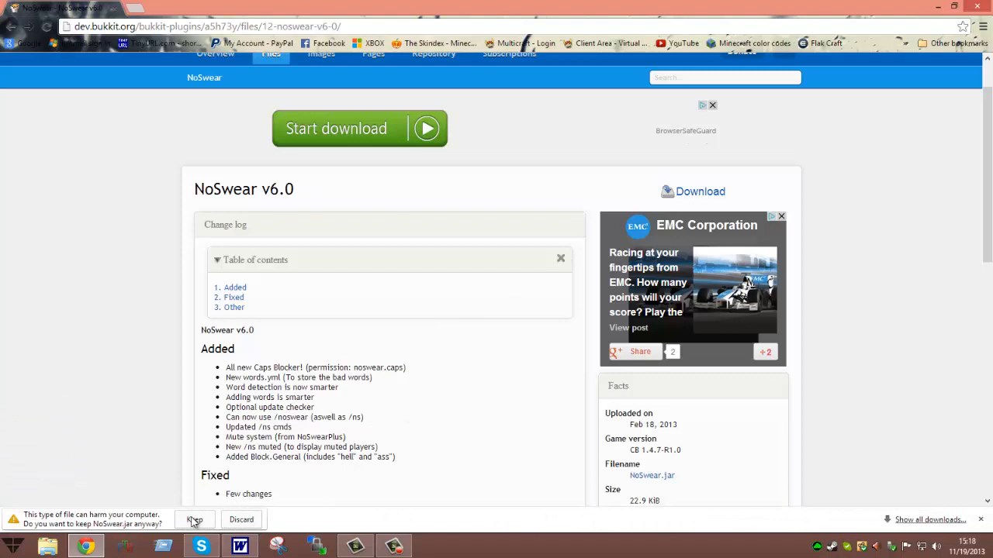
left_click(196, 519)
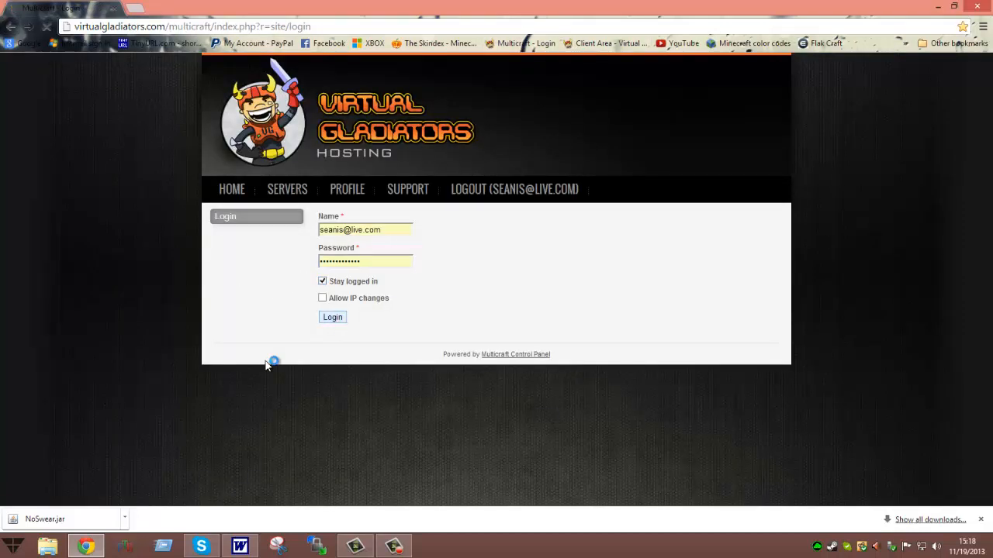
Log in again and bring up FTP File Access for FlakCraft Infamy, port 21 prefilled
left_click(332, 316)
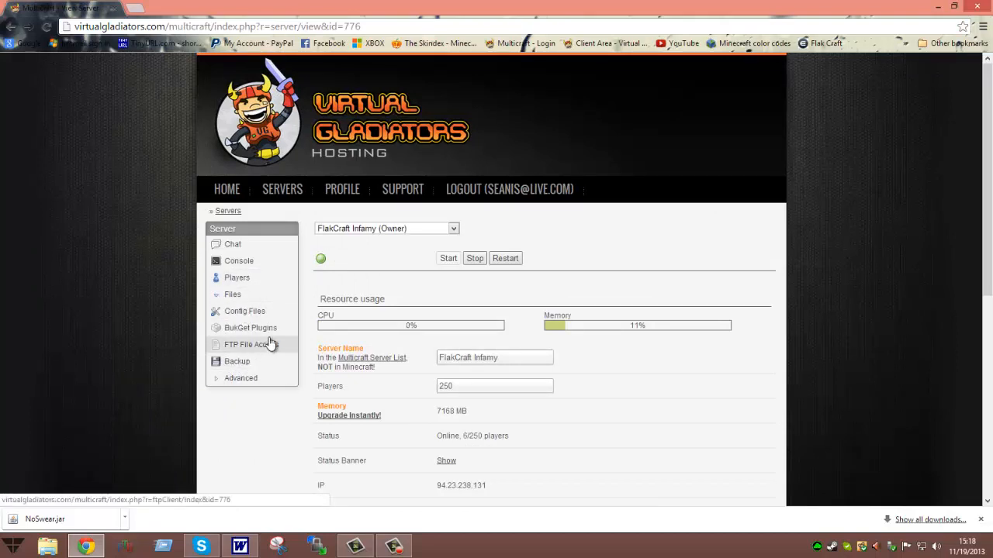
left_click(251, 344)
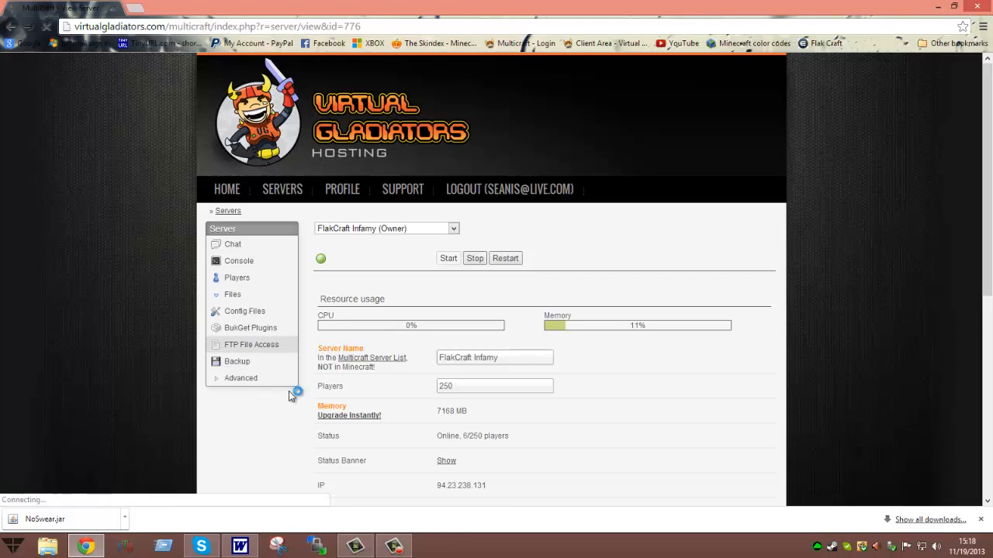
left_click(251, 345)
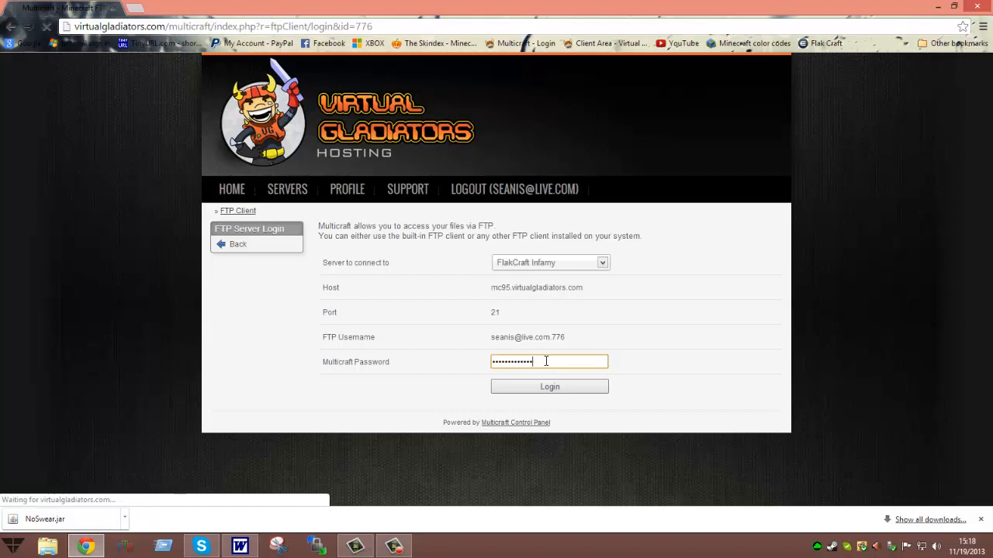
Log in to the web FTP client and bring up the upload form for the plugins directory
left_click(549, 386)
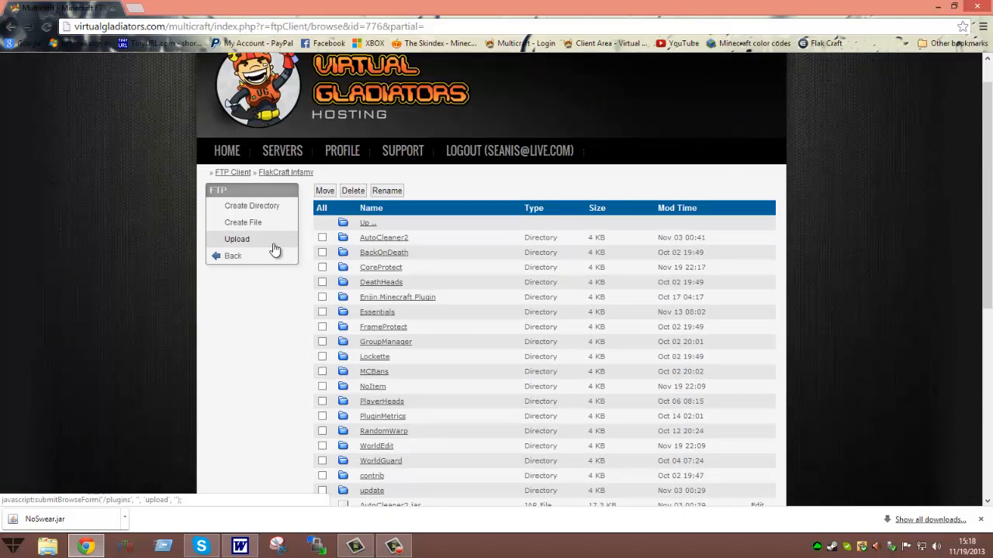
left_click(236, 239)
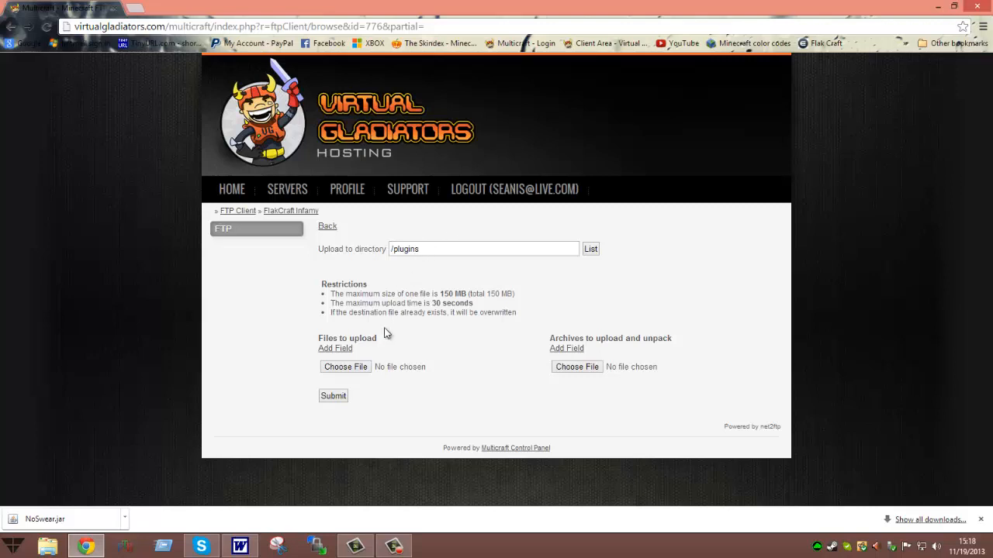
Browse to Downloads in the file chooser and pick the downloaded NoSwear.jar for upload
left_click(345, 366)
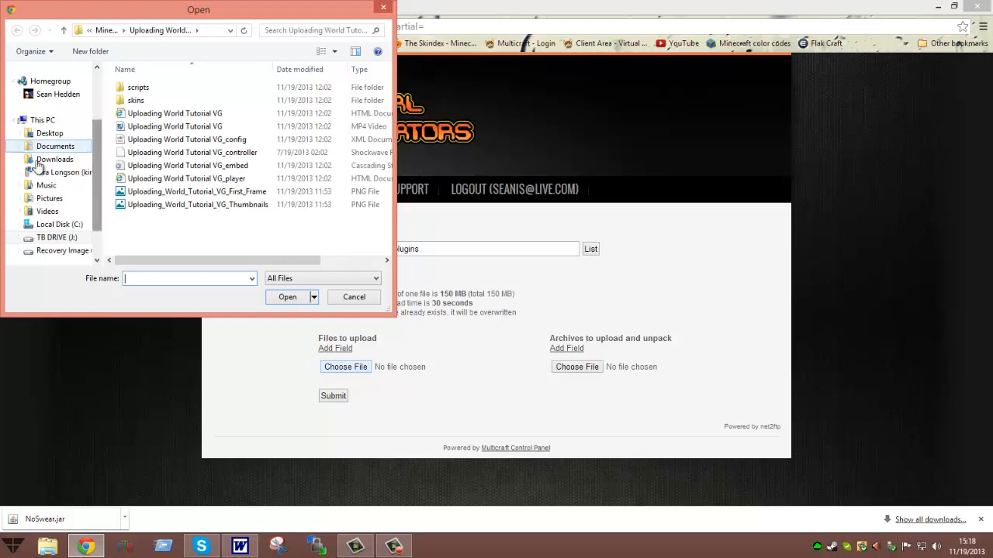
left_click(55, 158)
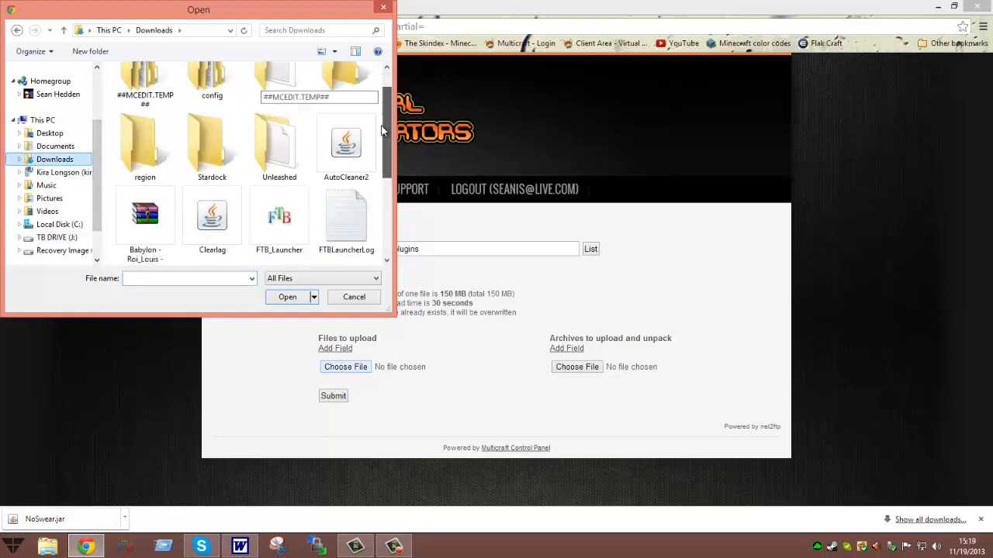
scroll("down", 3)
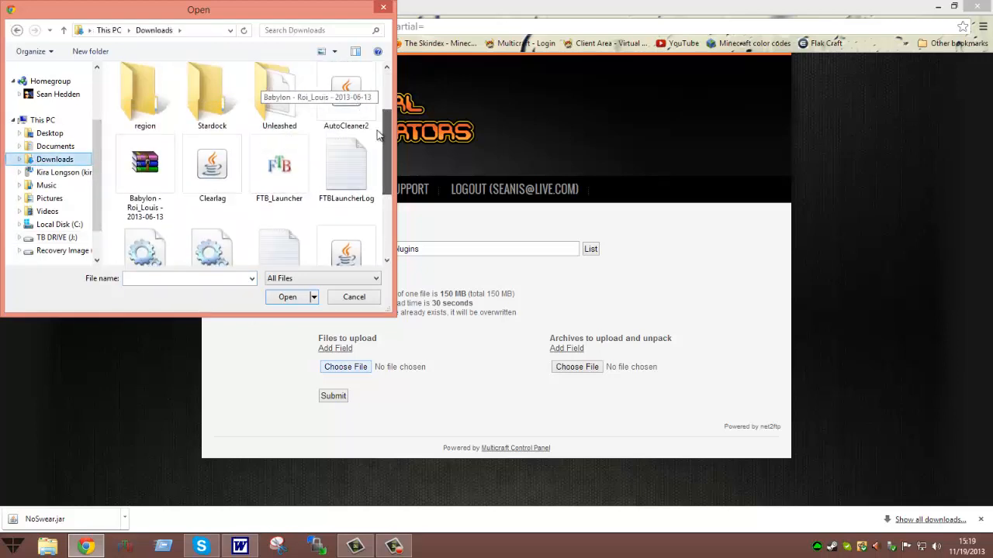
scroll("down", 3)
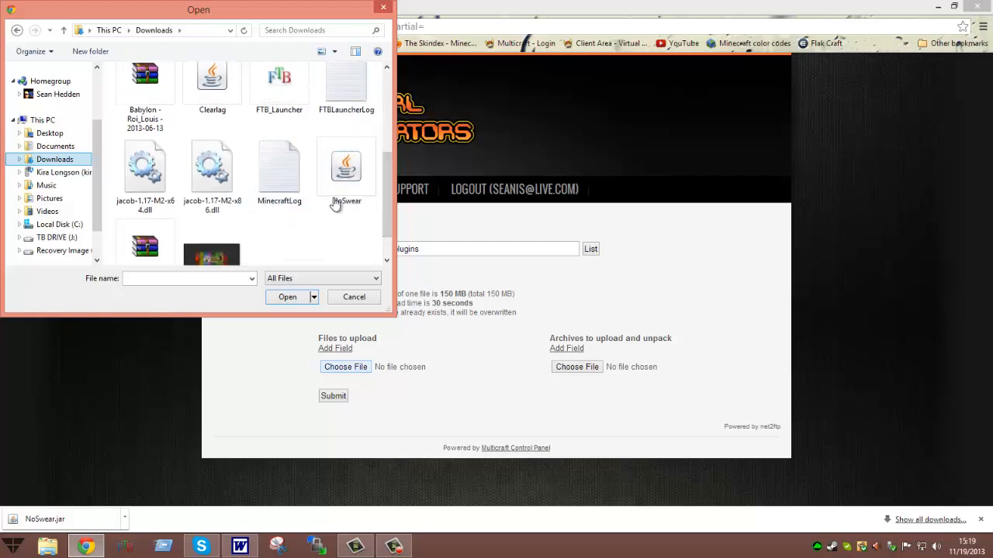
left_click(346, 167)
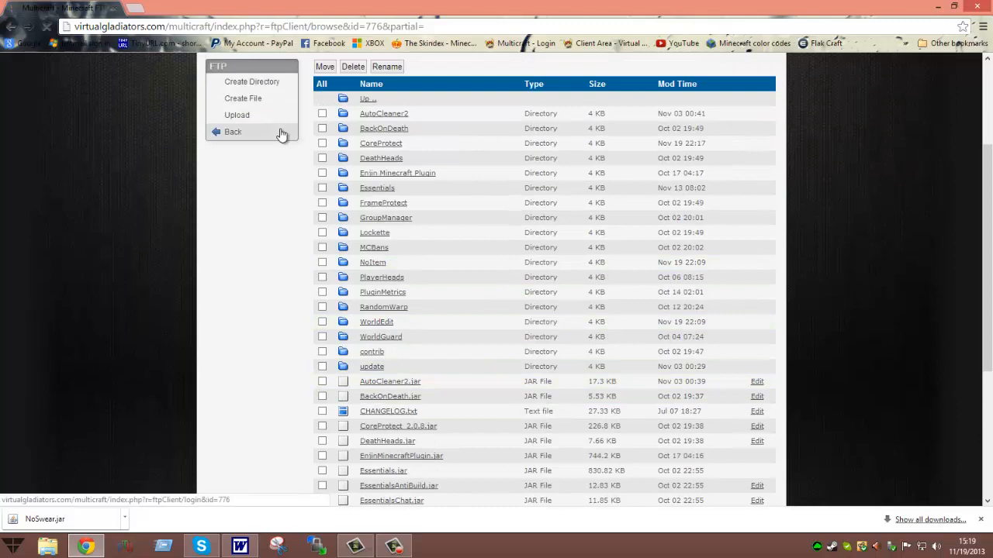
left_click(233, 132)
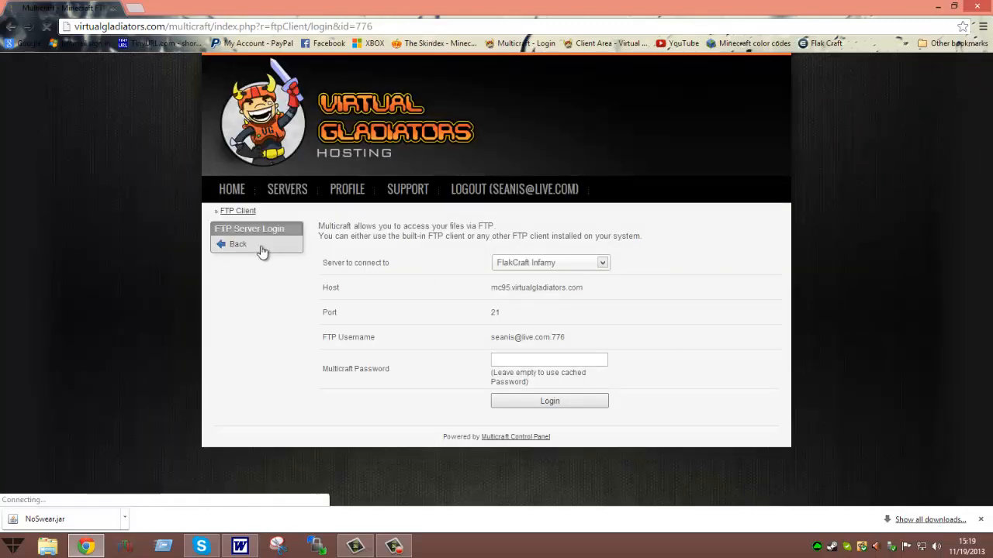
left_click(237, 245)
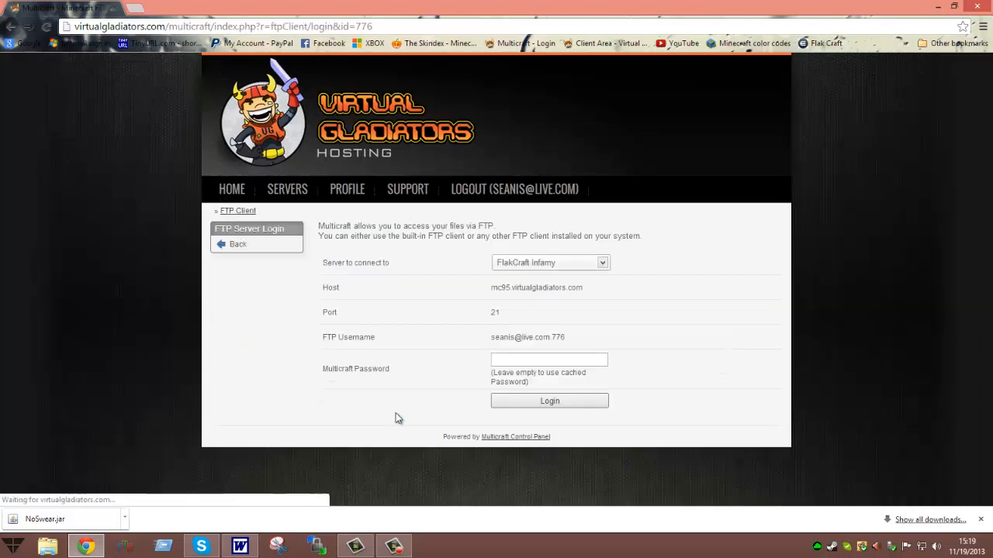
left_click(549, 401)
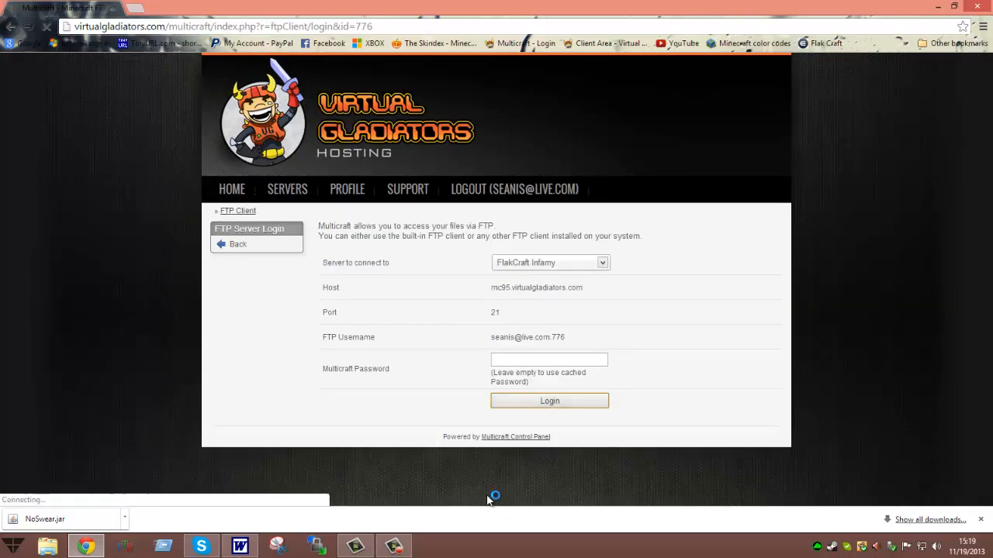
left_click(550, 400)
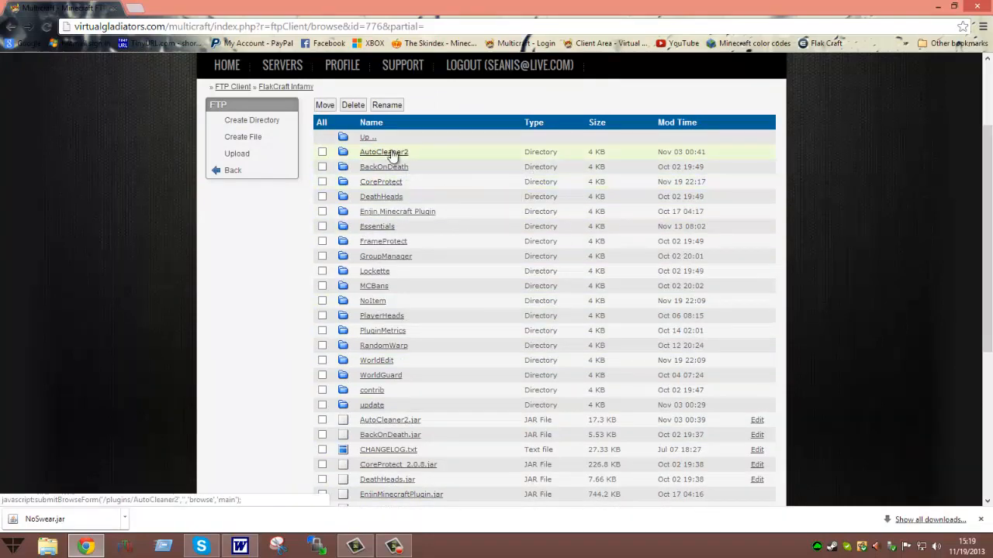
Return from the file browser to the FTP Server Login page and launch WinSCP from the taskbar
left_click(384, 152)
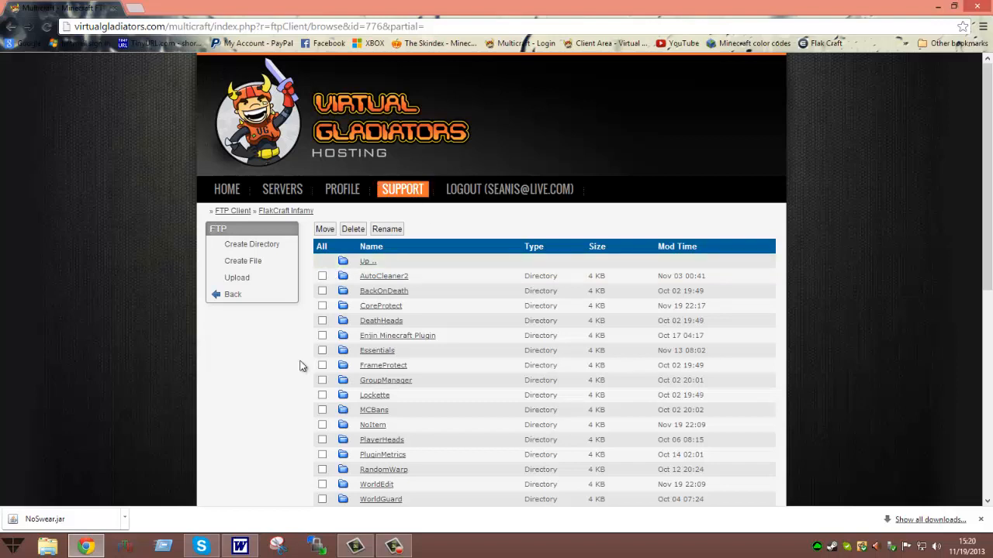
mouse_move(343, 261)
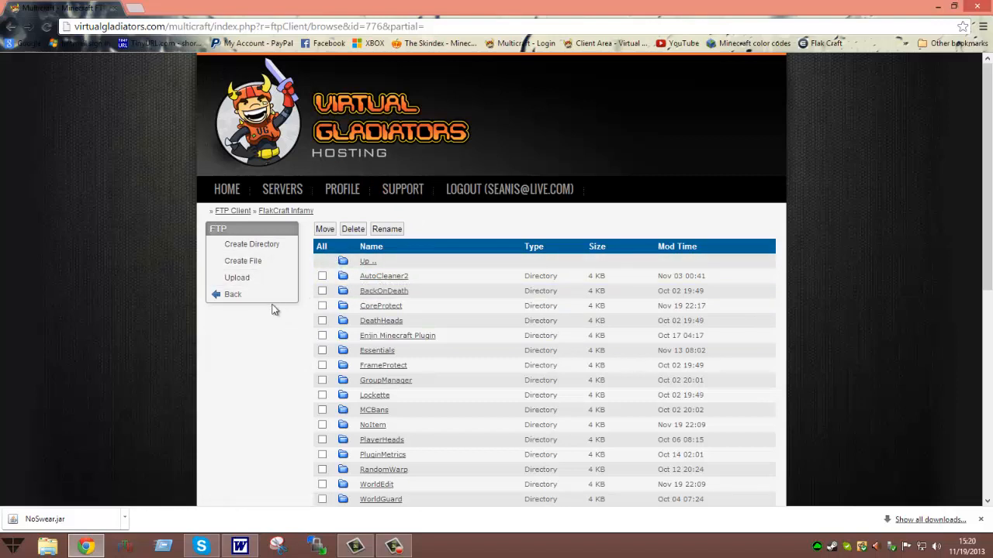
left_click(233, 294)
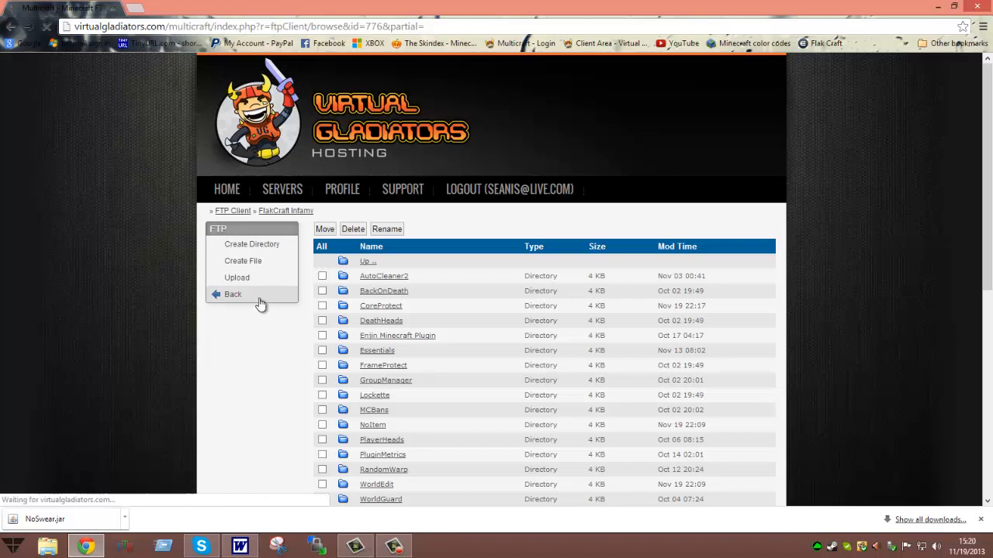
left_click(233, 293)
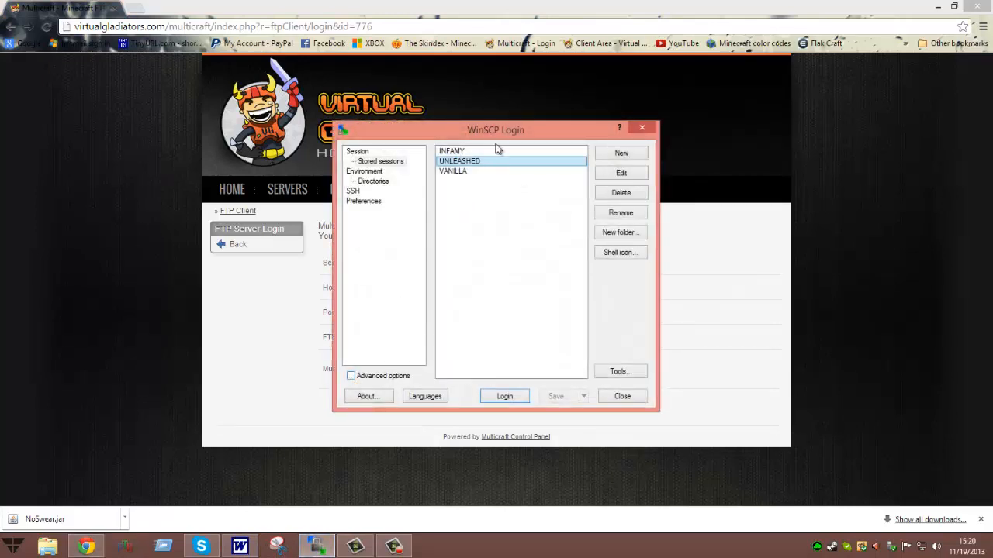
Select the stored INFAMY session and log in to it
left_click(504, 397)
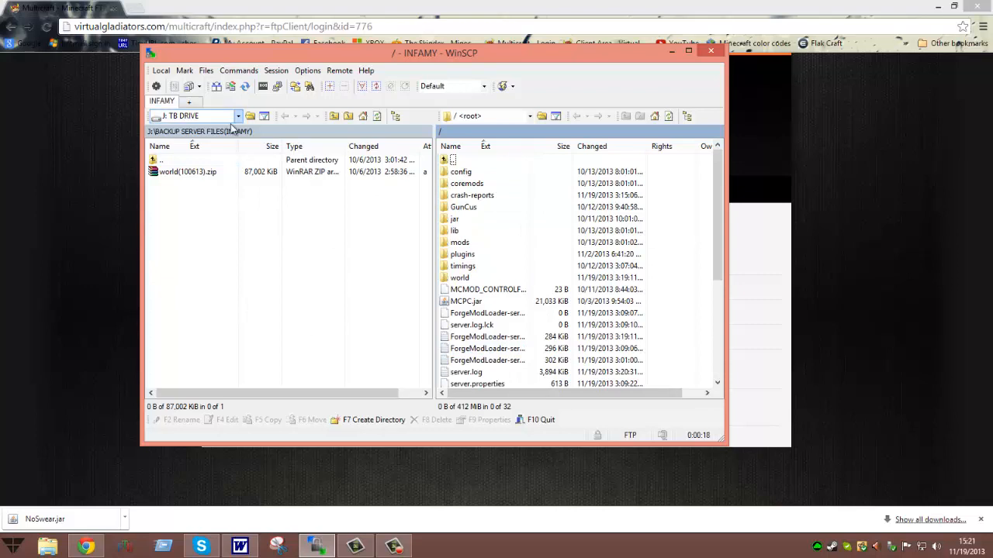
Switch the local pane to Local Disk C:, then to My documents via the location dropdown
left_click(238, 115)
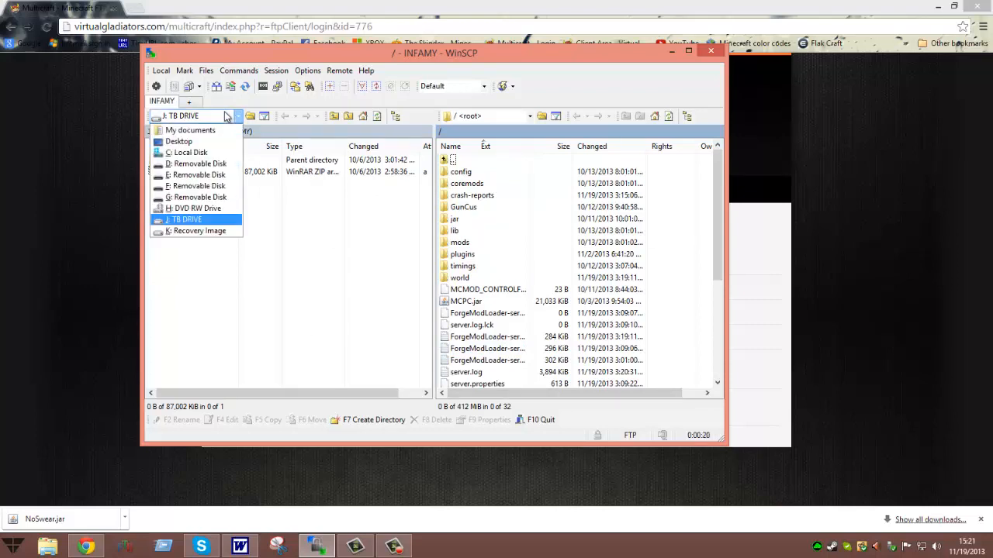
mouse_move(189, 130)
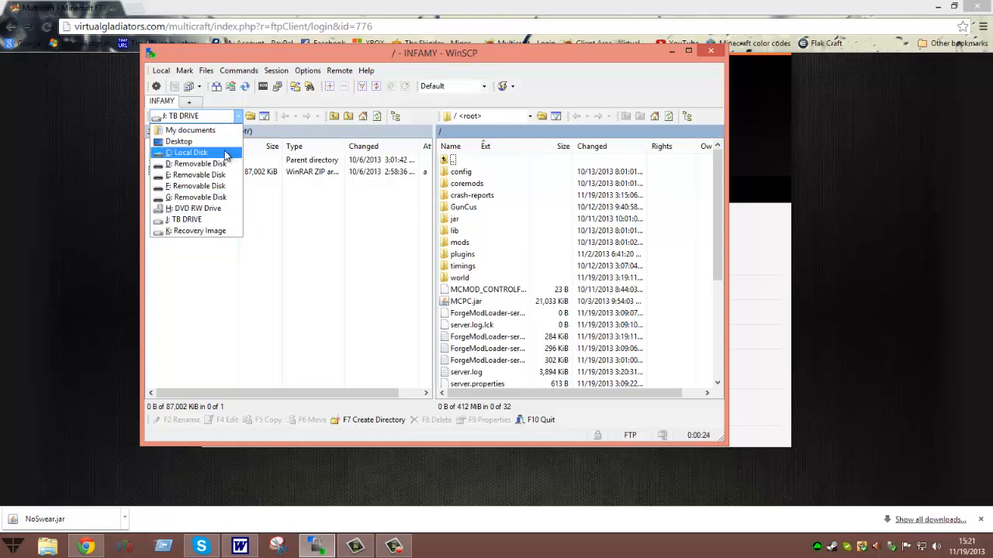
left_click(189, 152)
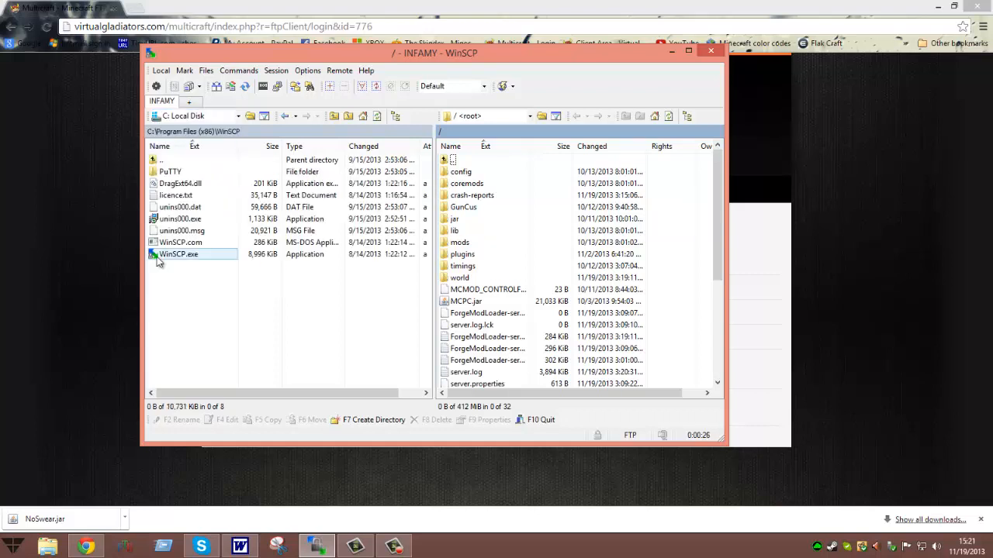
left_click(161, 159)
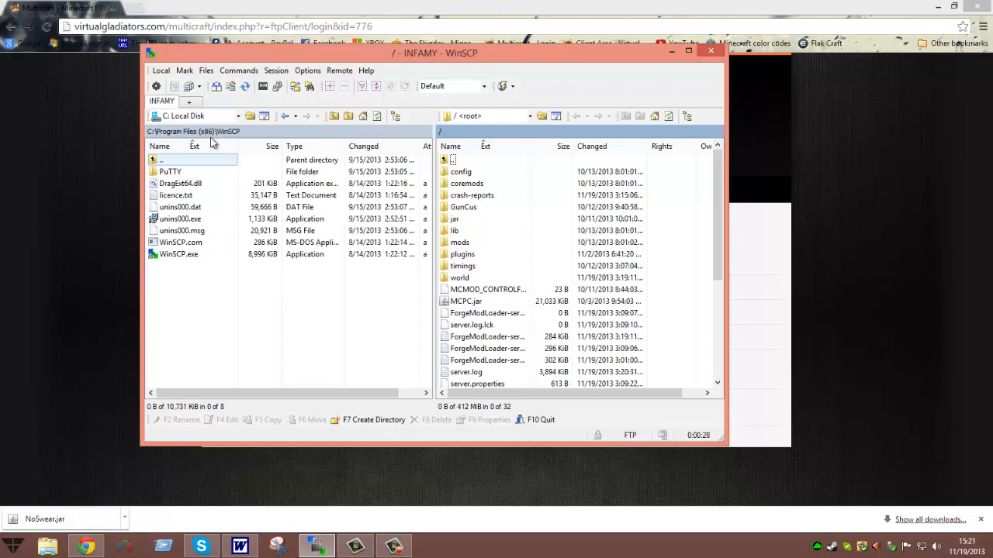
left_click(237, 114)
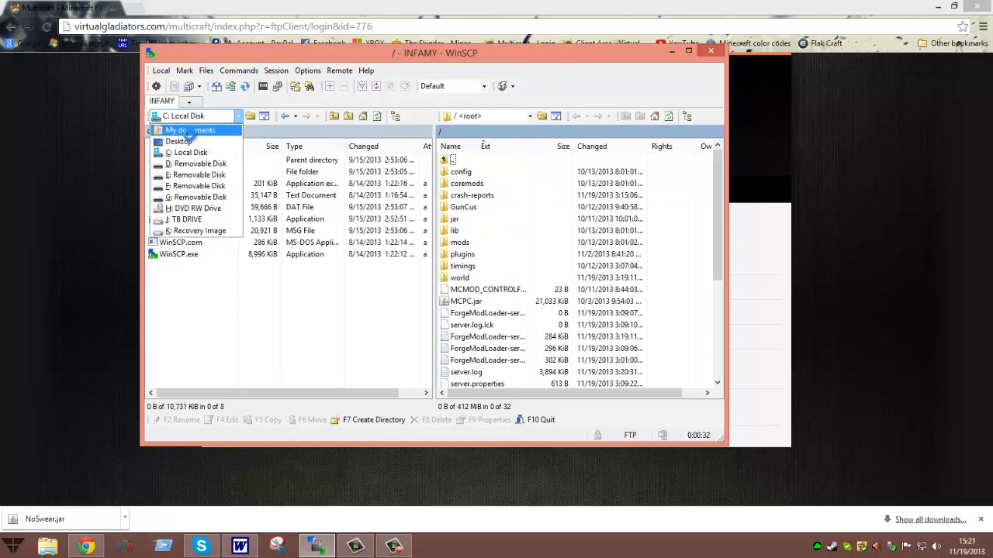
left_click(190, 130)
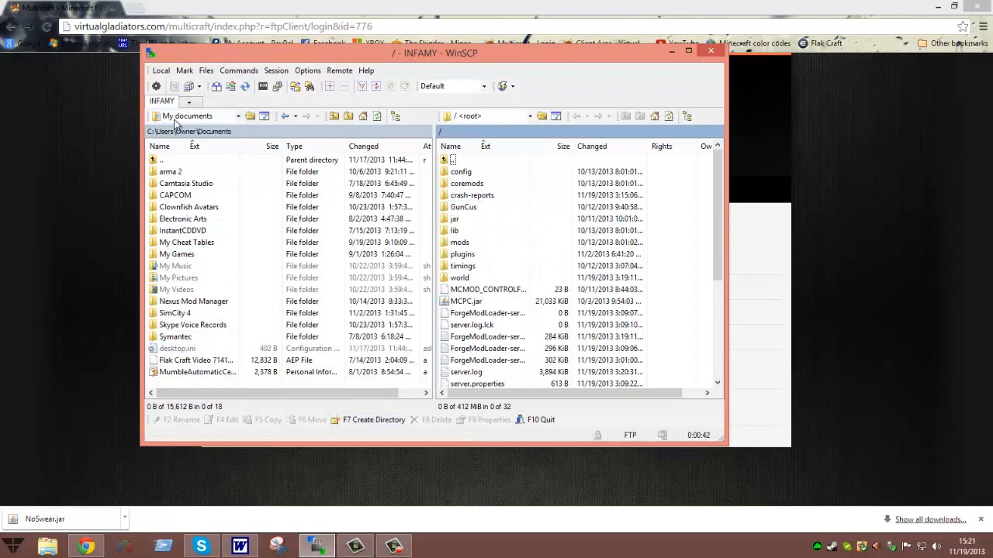
Switch the local pane to the Desktop folder
left_click(239, 115)
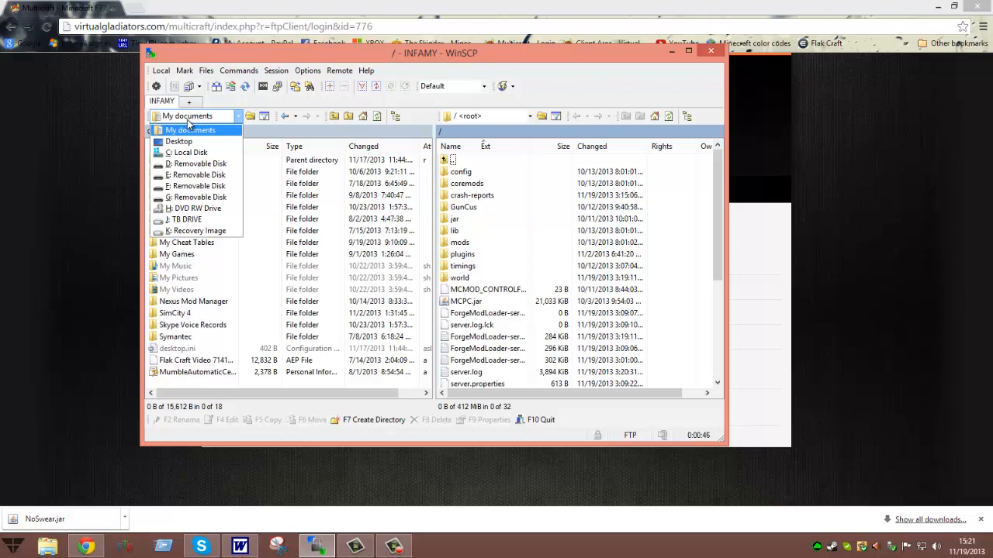
left_click(190, 130)
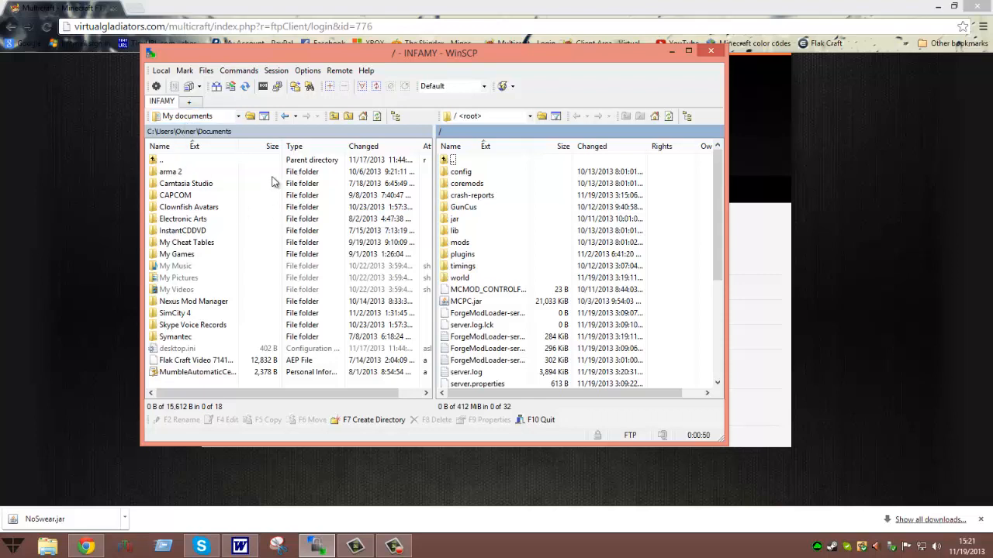
left_click(236, 115)
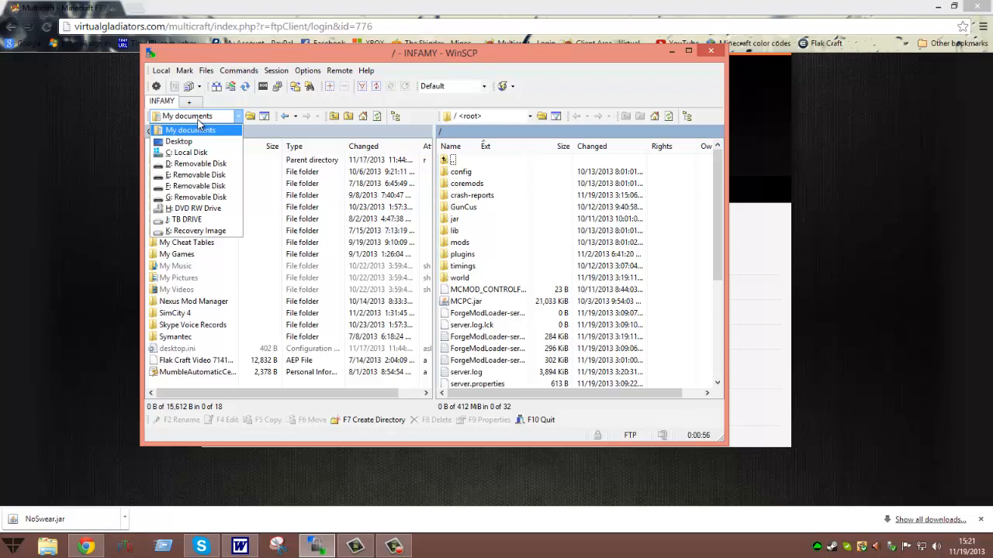
mouse_move(178, 141)
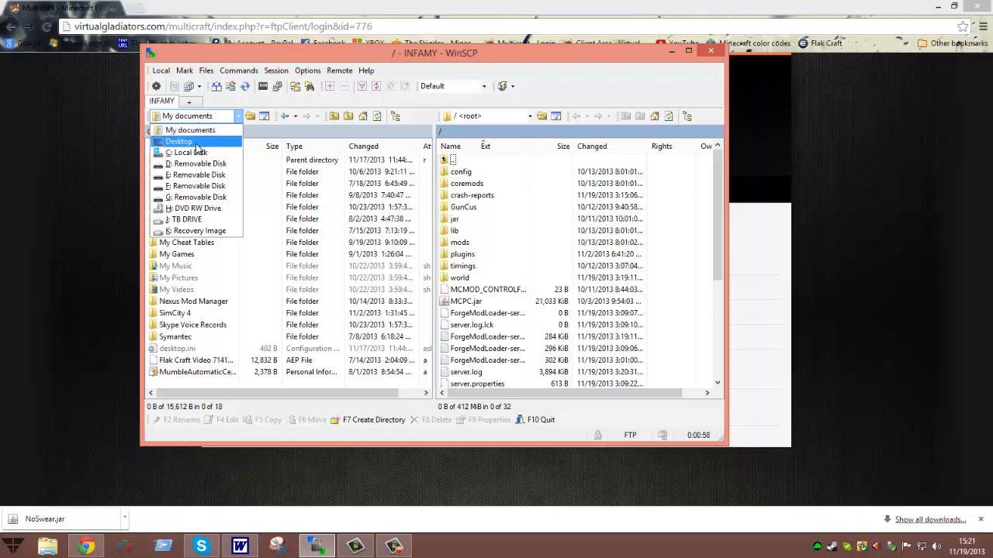
left_click(178, 141)
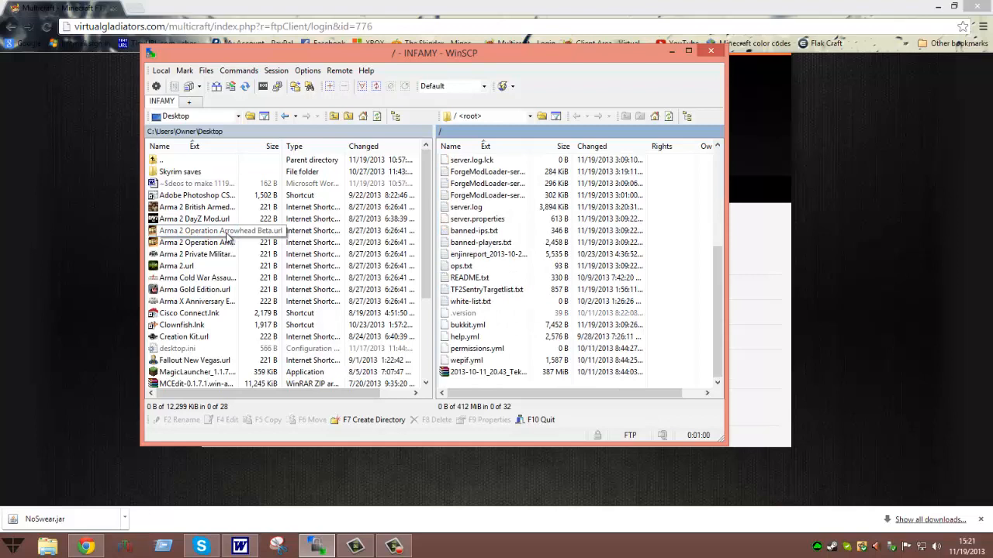
Enter the server's plugins folder on the remote side and highlight the Essentials folder among the installed plugins
left_click(468, 278)
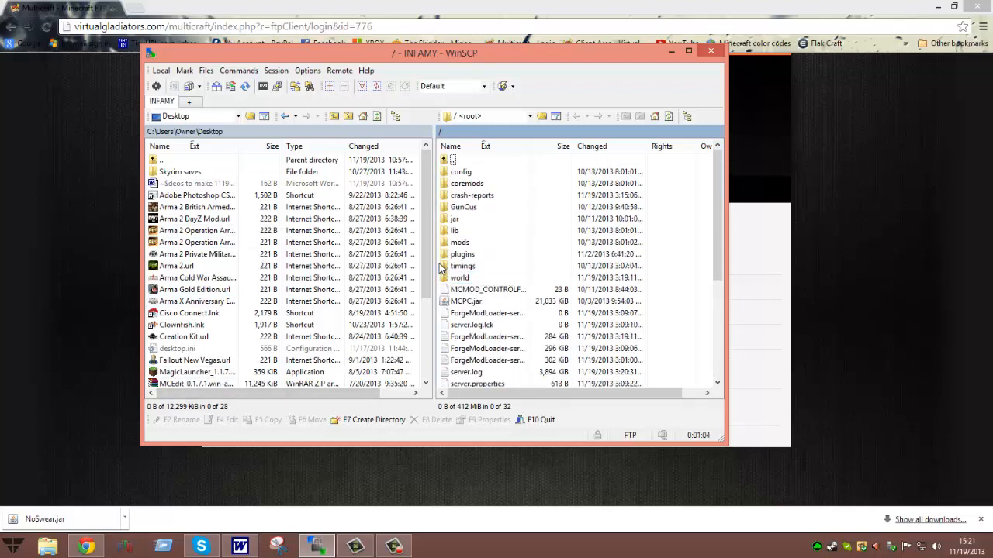
left_click(462, 254)
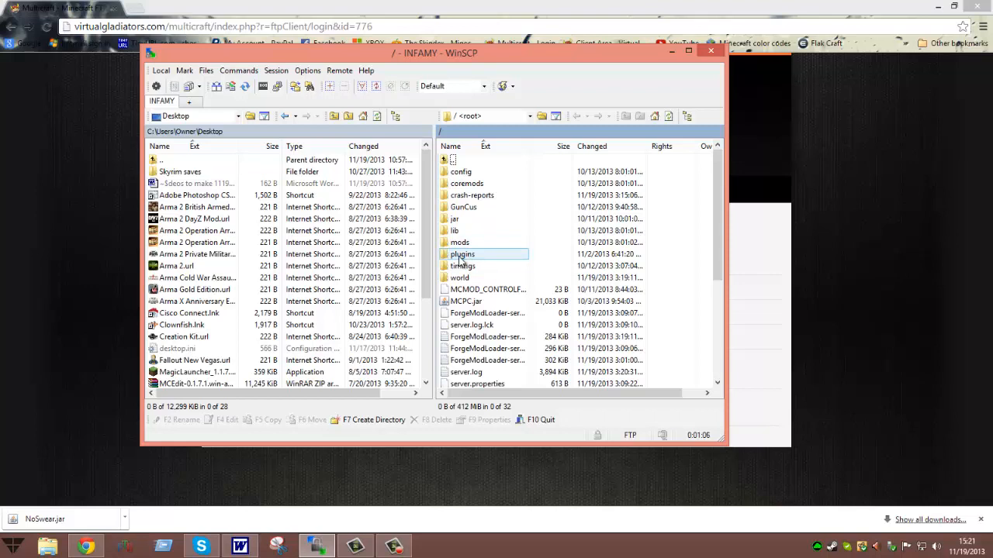
double_click(462, 254)
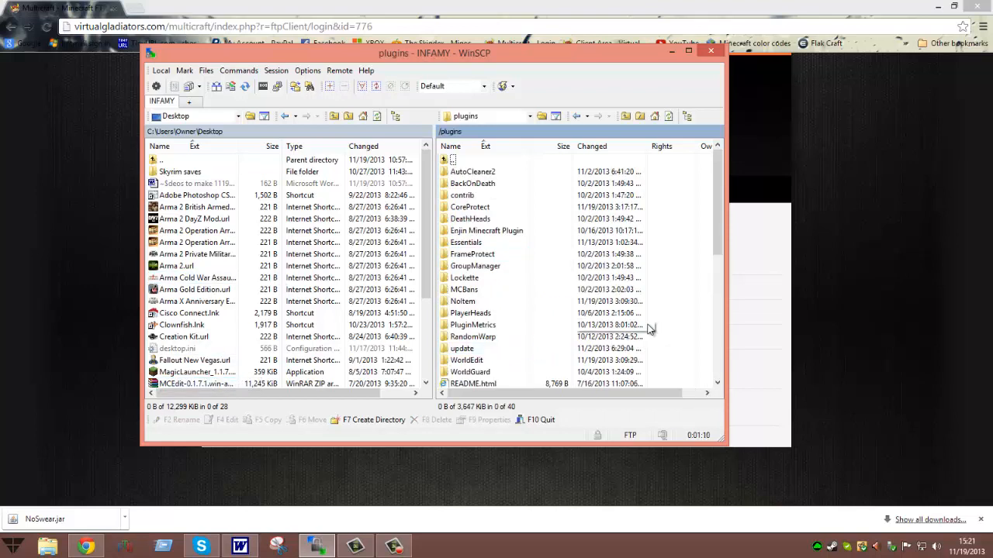
left_click(462, 301)
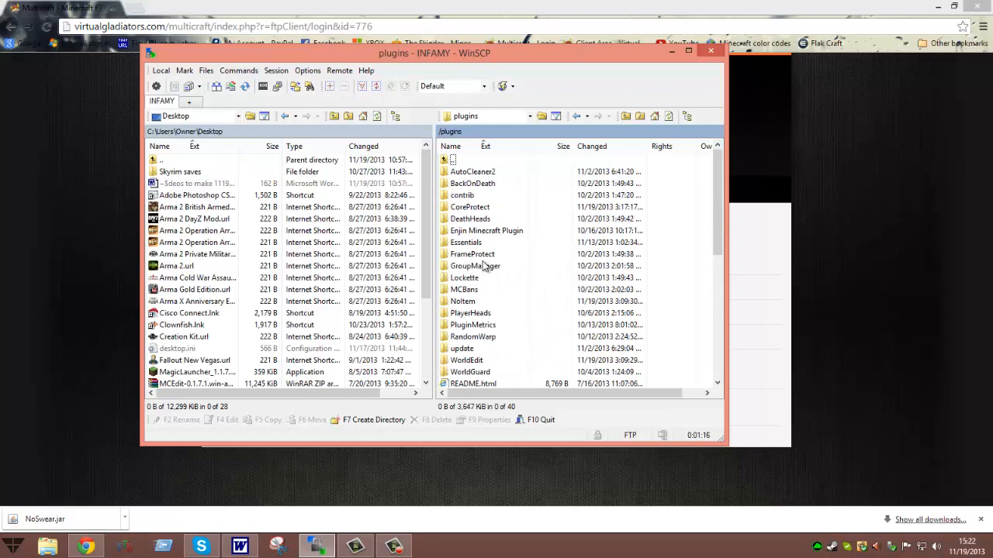
left_click(465, 242)
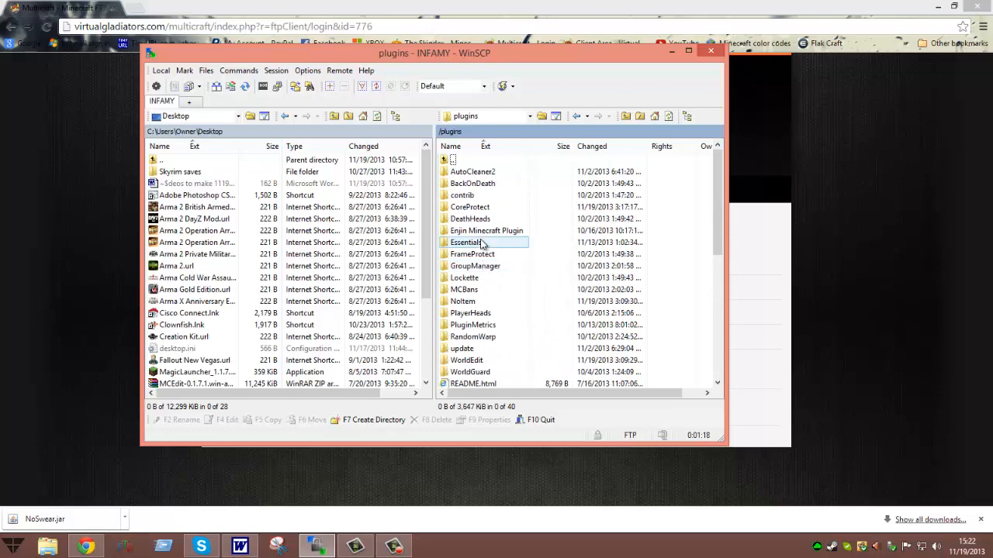